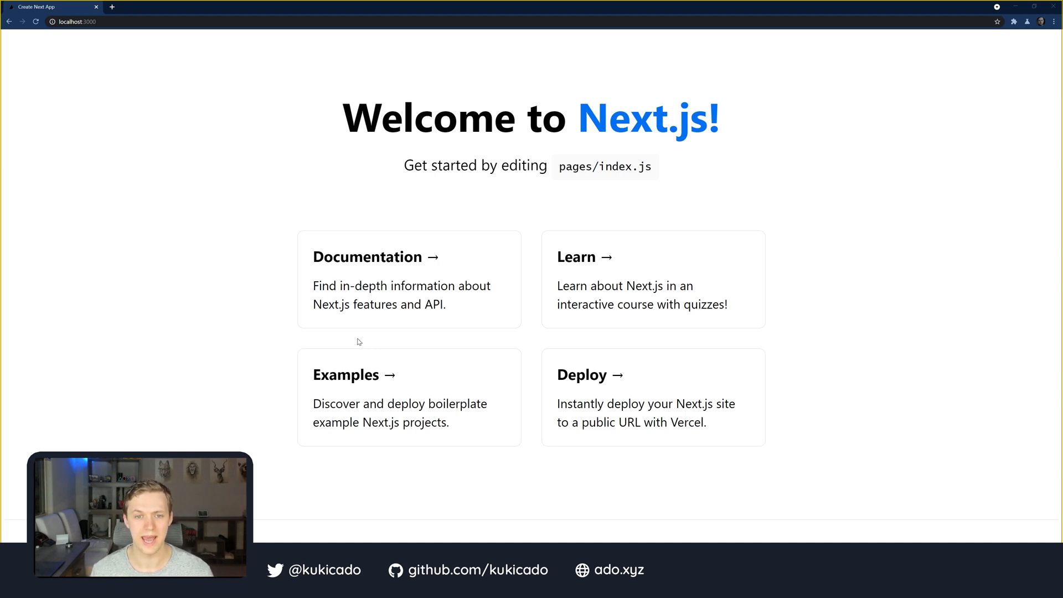
mouse_move(829, 304)
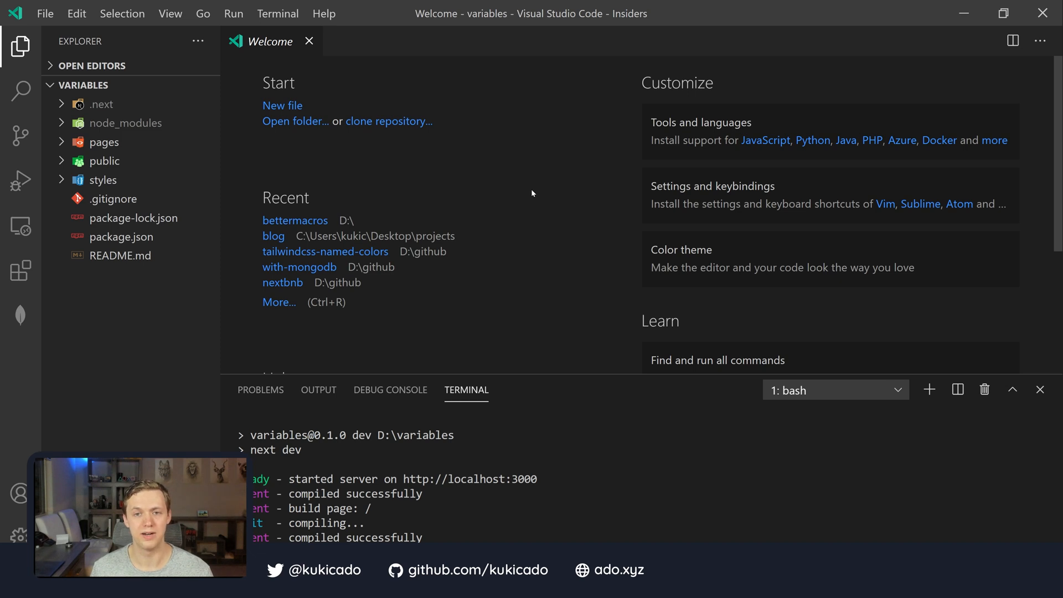
mouse_move(482, 289)
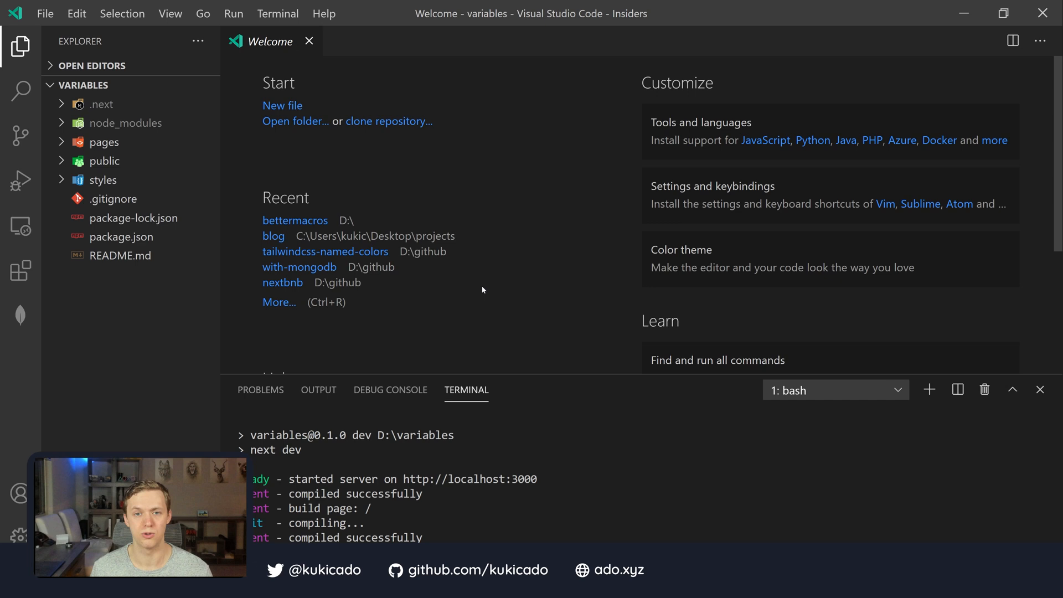
mouse_move(342, 353)
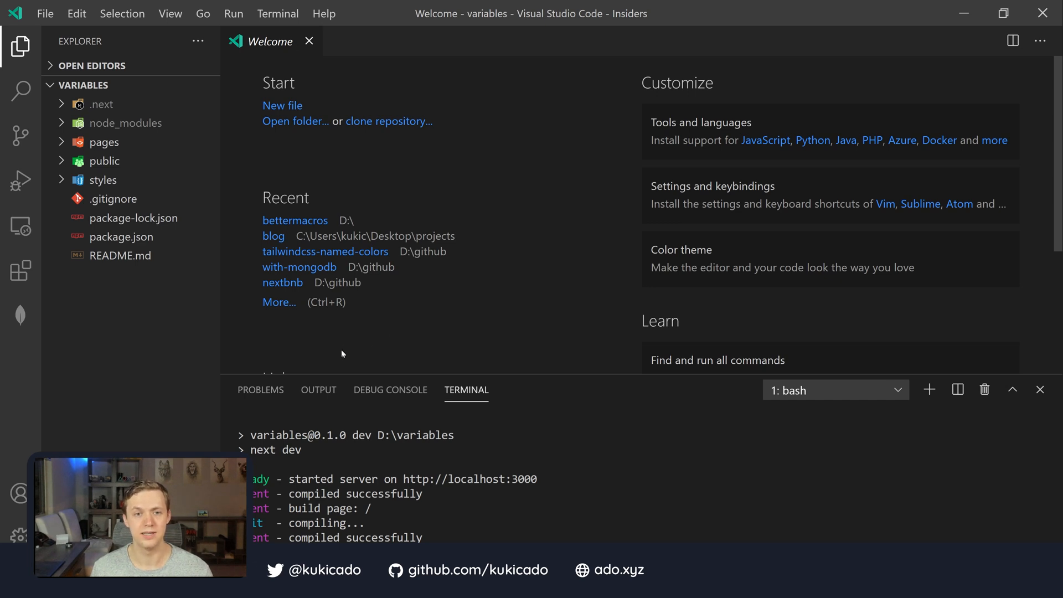
Start a new file at the project root to become .env.local.
click(135, 86)
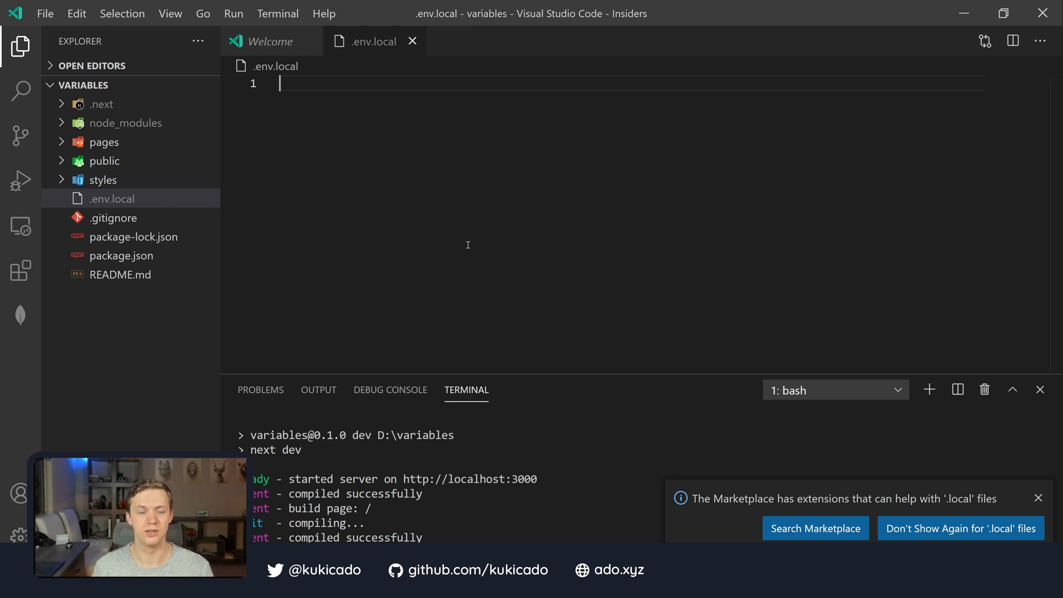
text(PRIVATE)
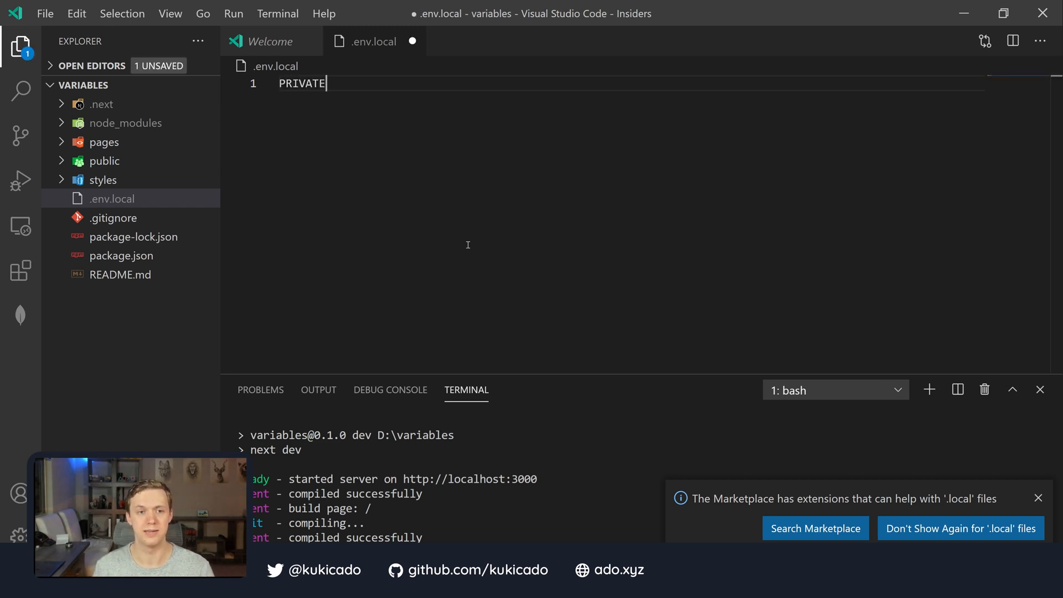
text(_AP)
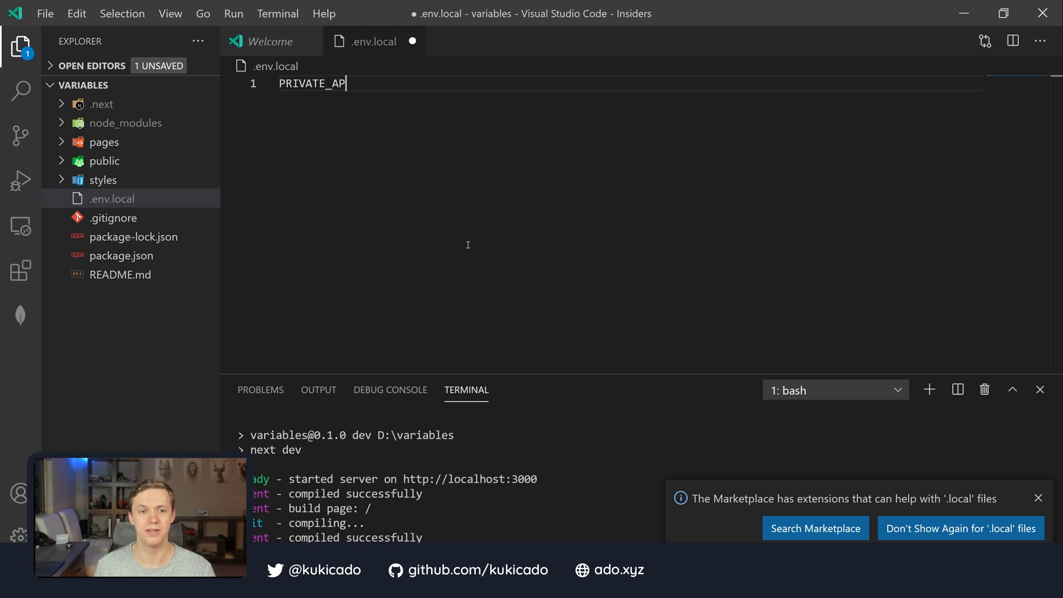
text(I_KEY=)
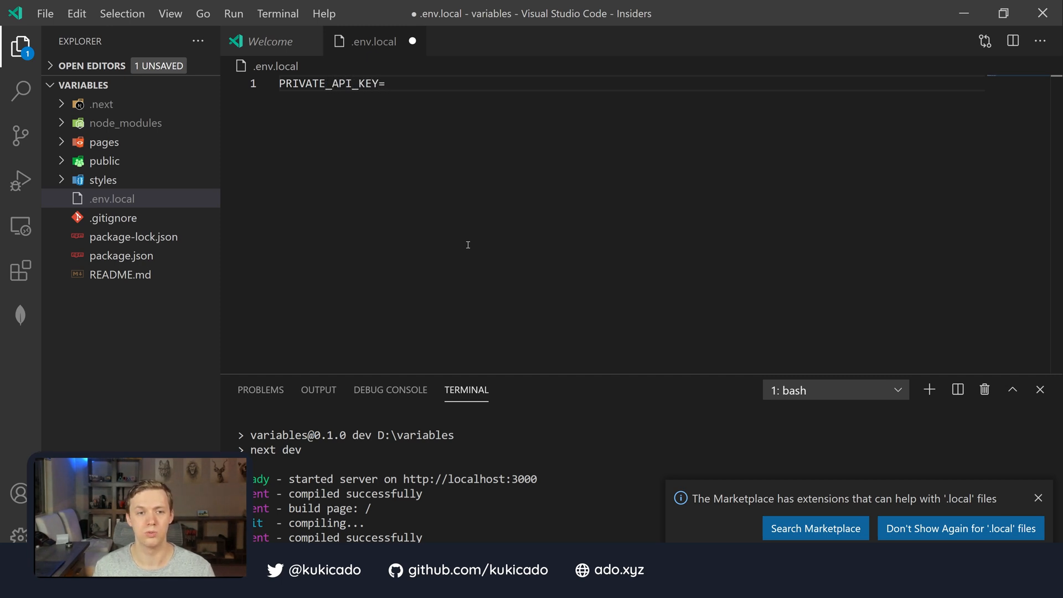
text(12345)
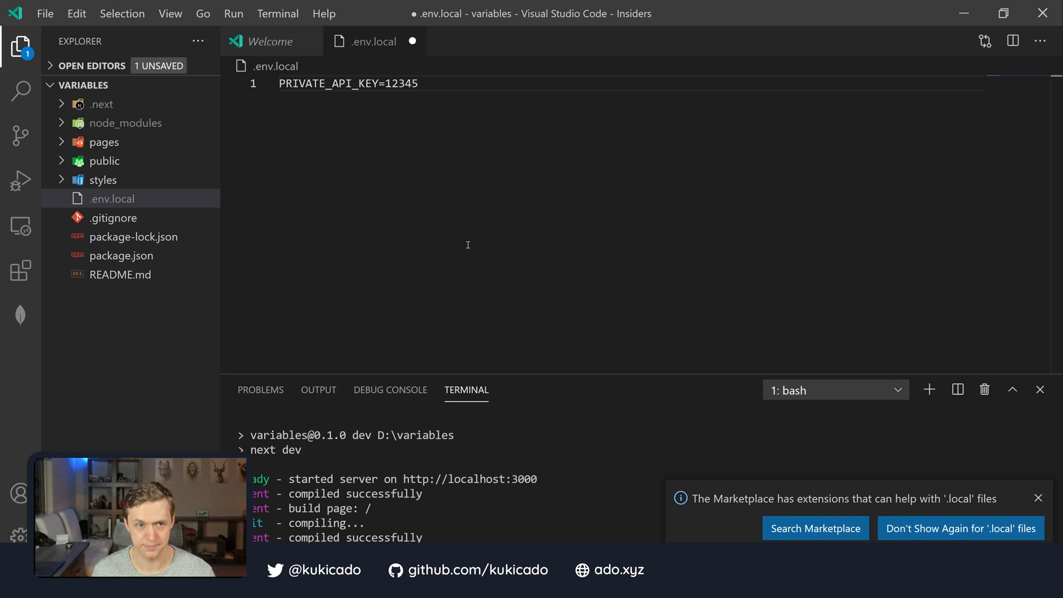
key(ctrl+s)
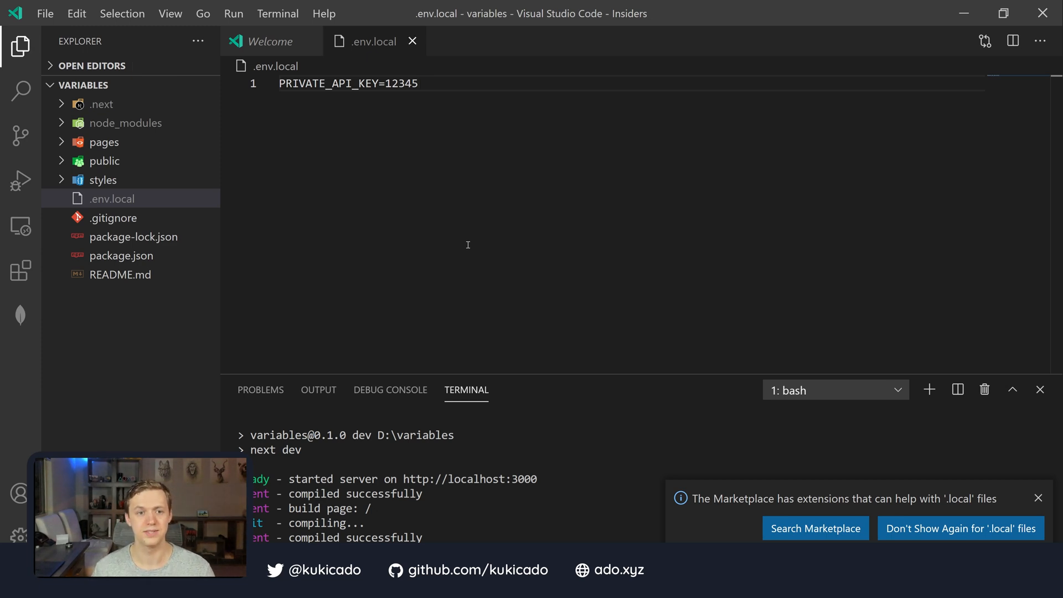
click(419, 83)
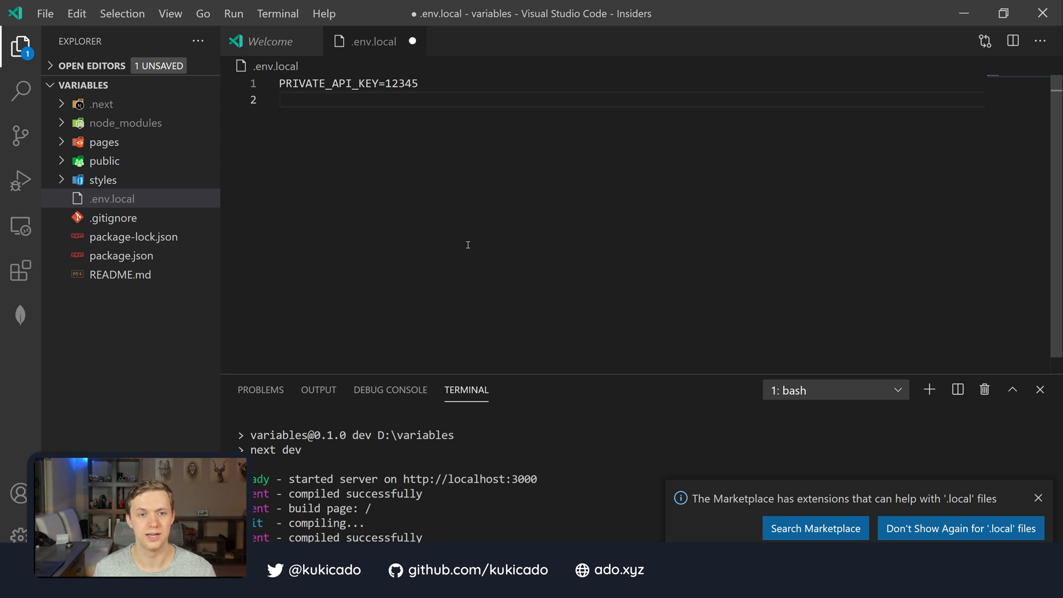
text(authA)
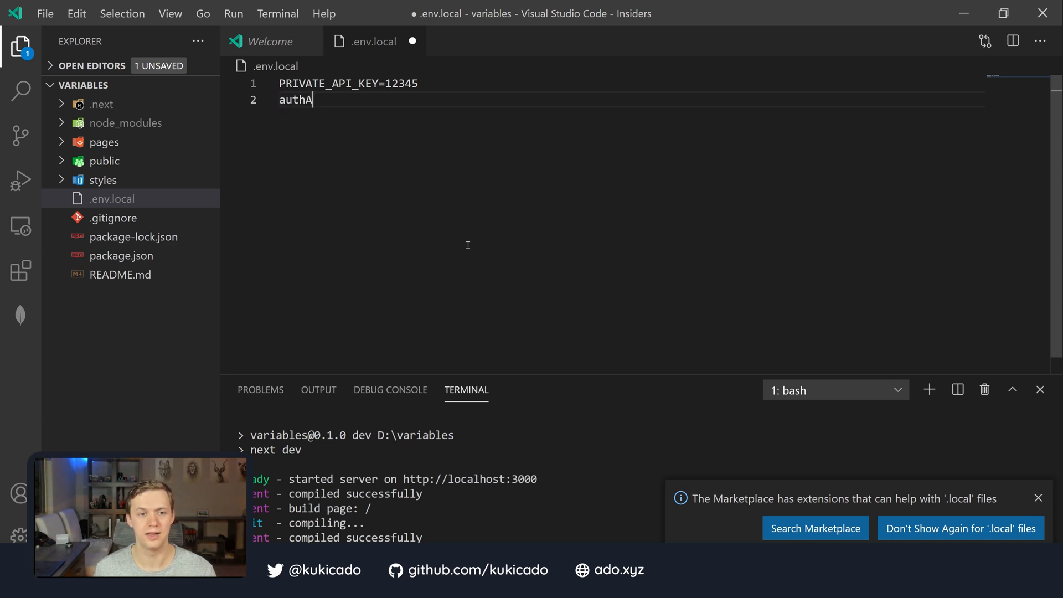
text(PIkey=)
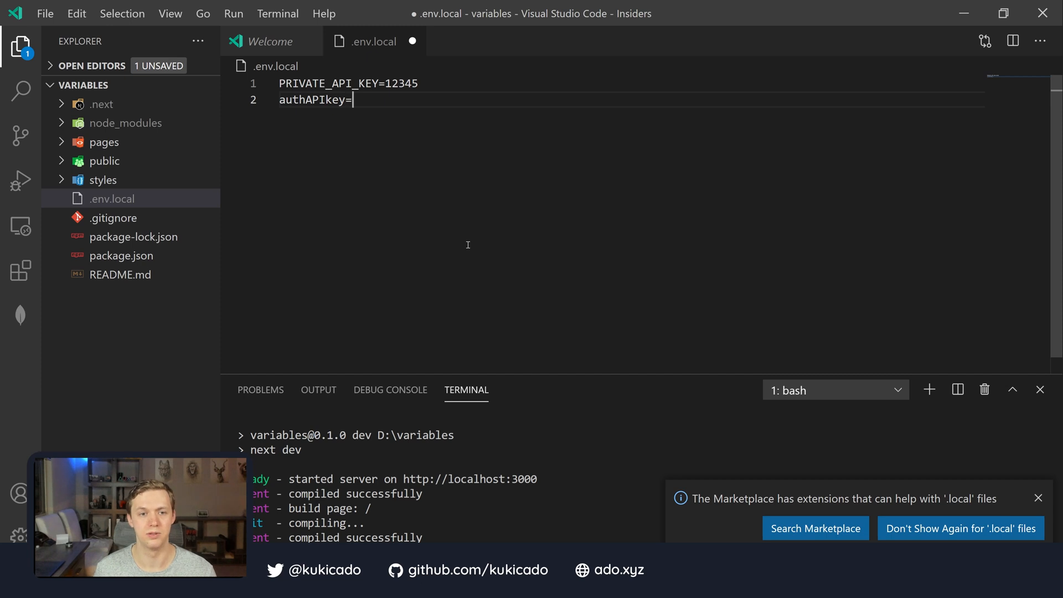
text(79)
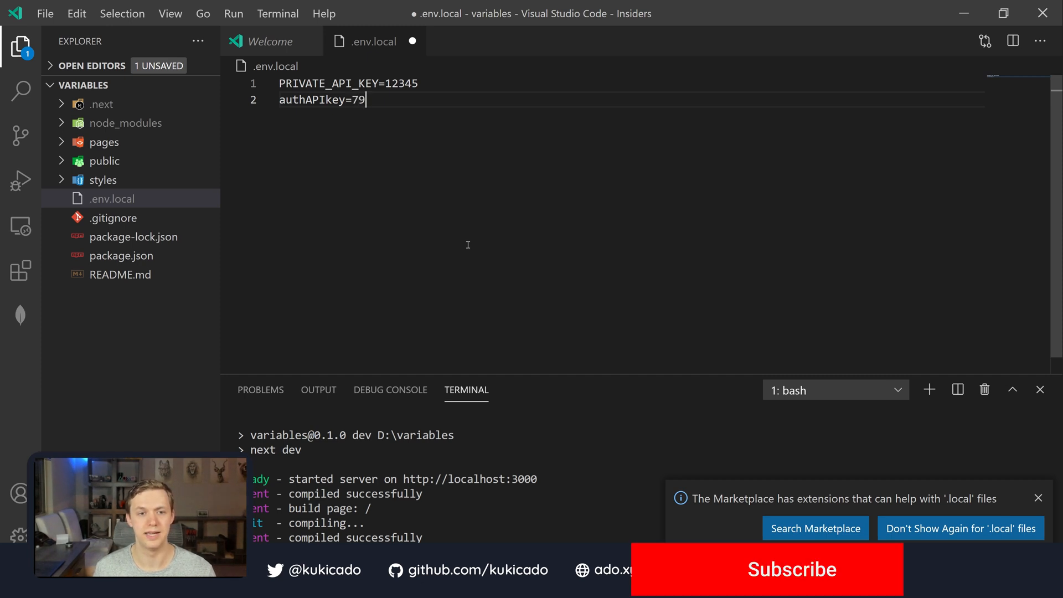
text(8)
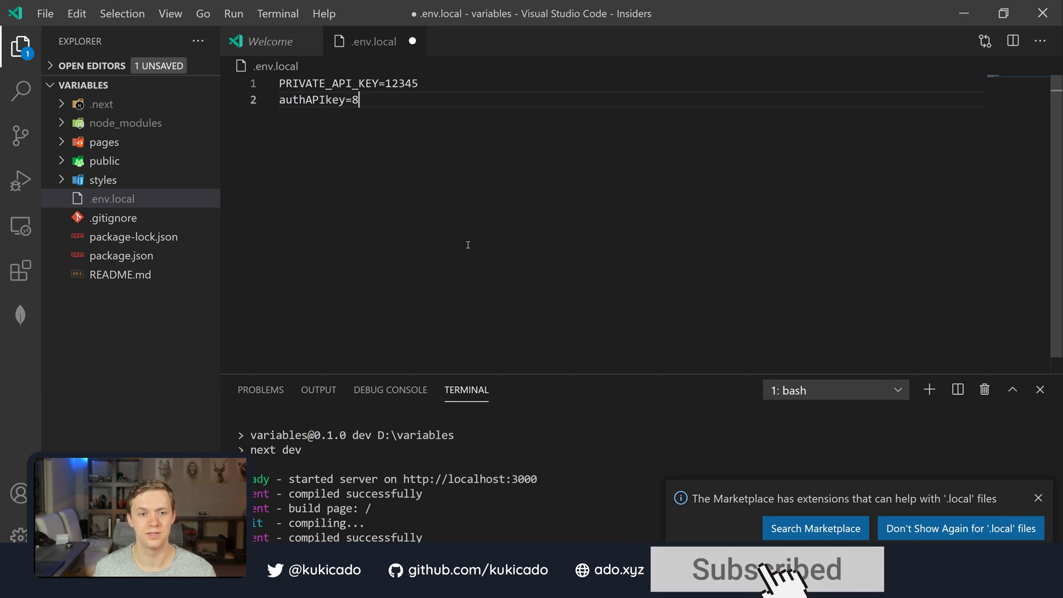
text(9abc)
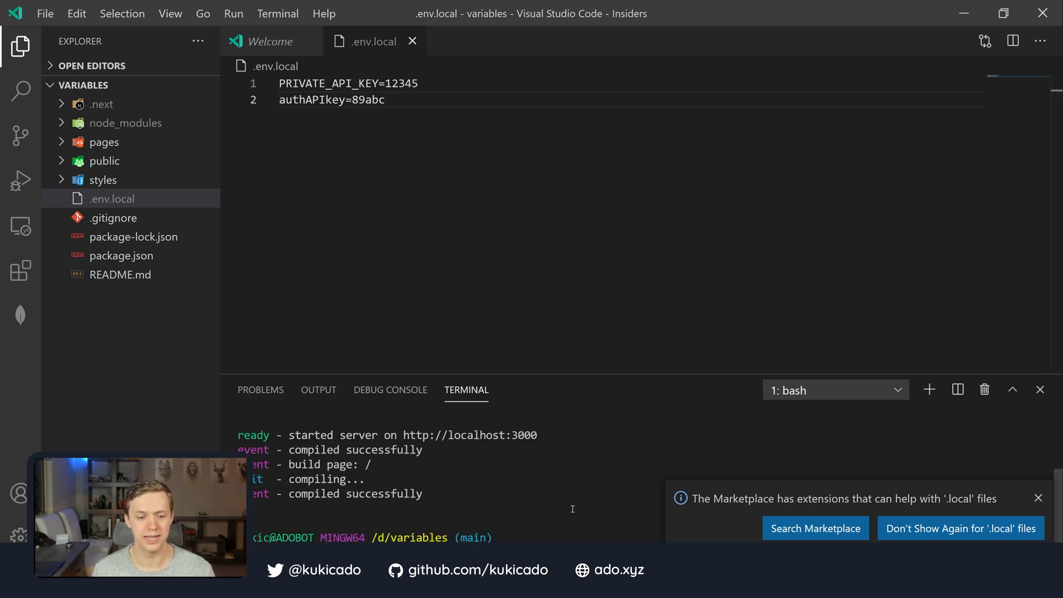
Run npm run dev again so the server loads .env.local.
text(npm run dev)
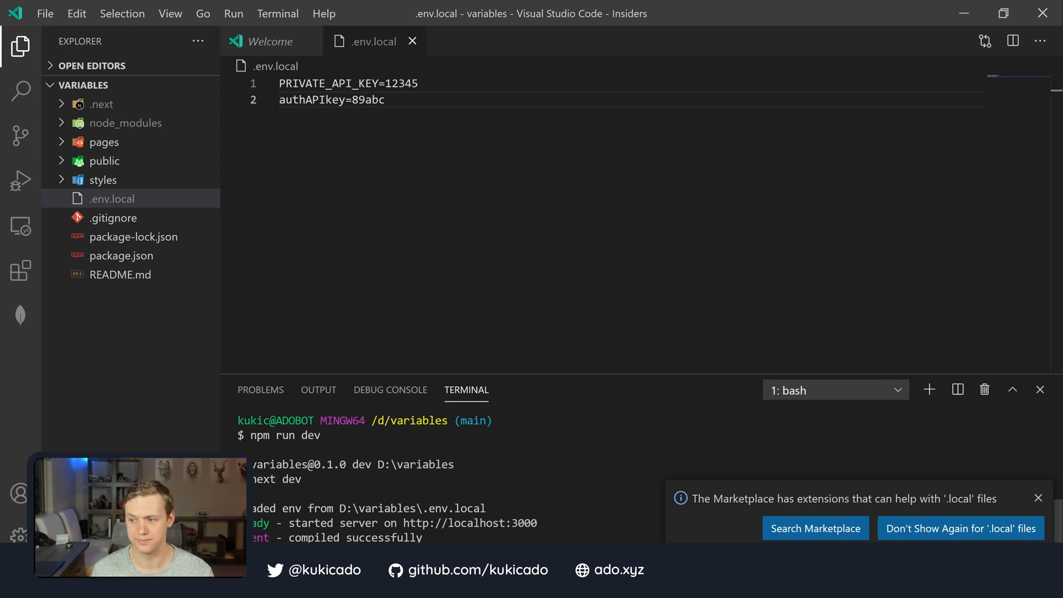
mouse_move(412, 509)
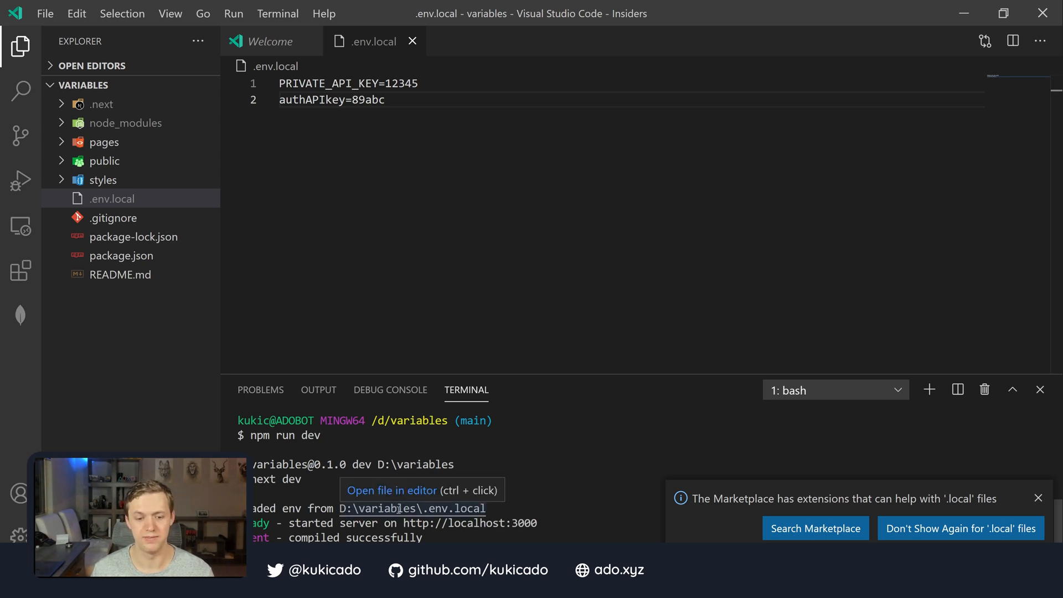
mouse_move(419, 207)
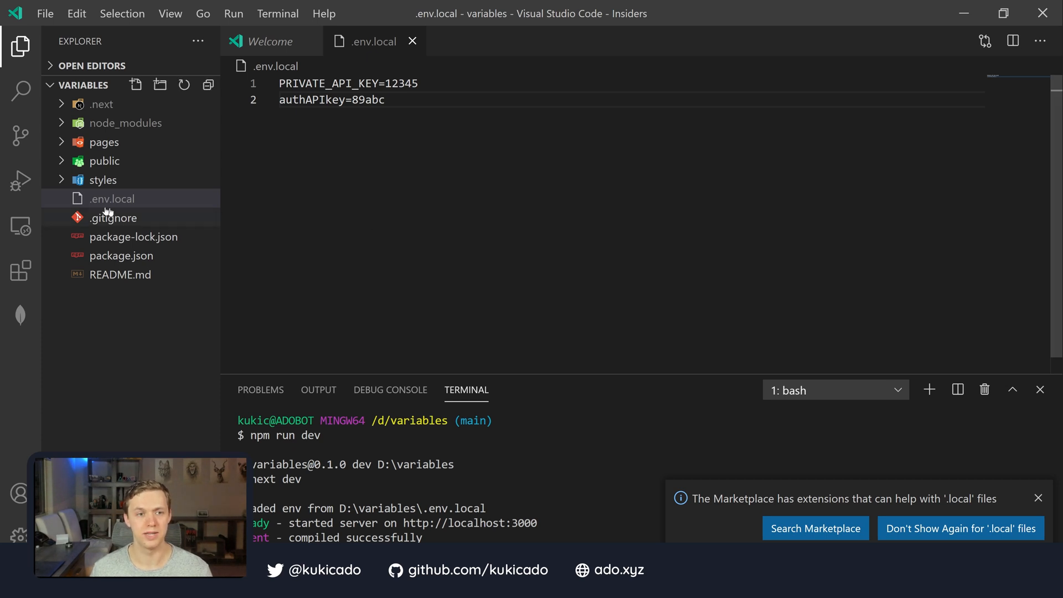
Open pages/index.js from the Explorer and scroll to its end.
click(104, 142)
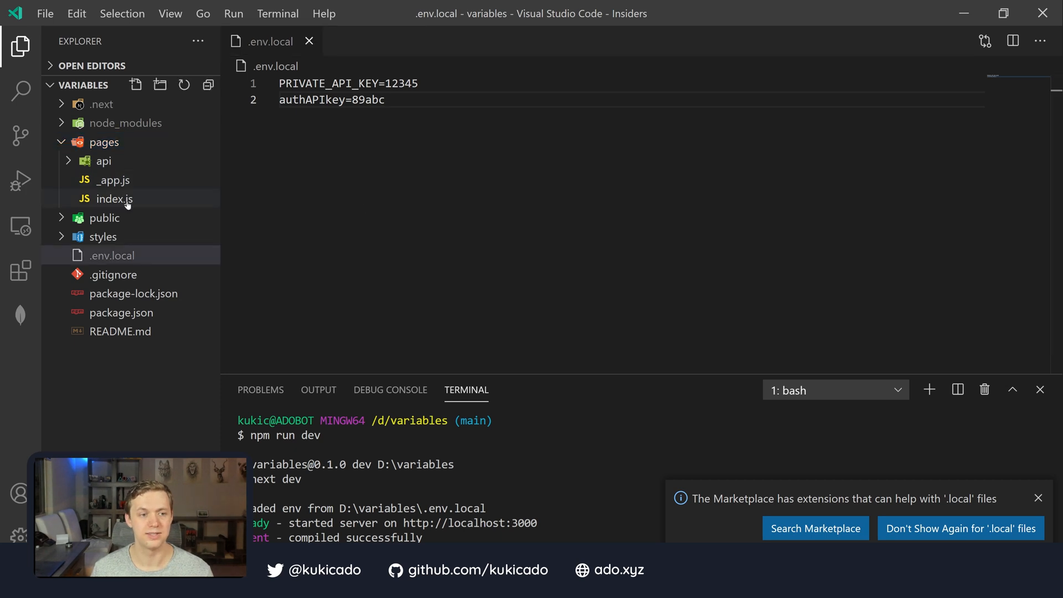
mouse_move(114, 198)
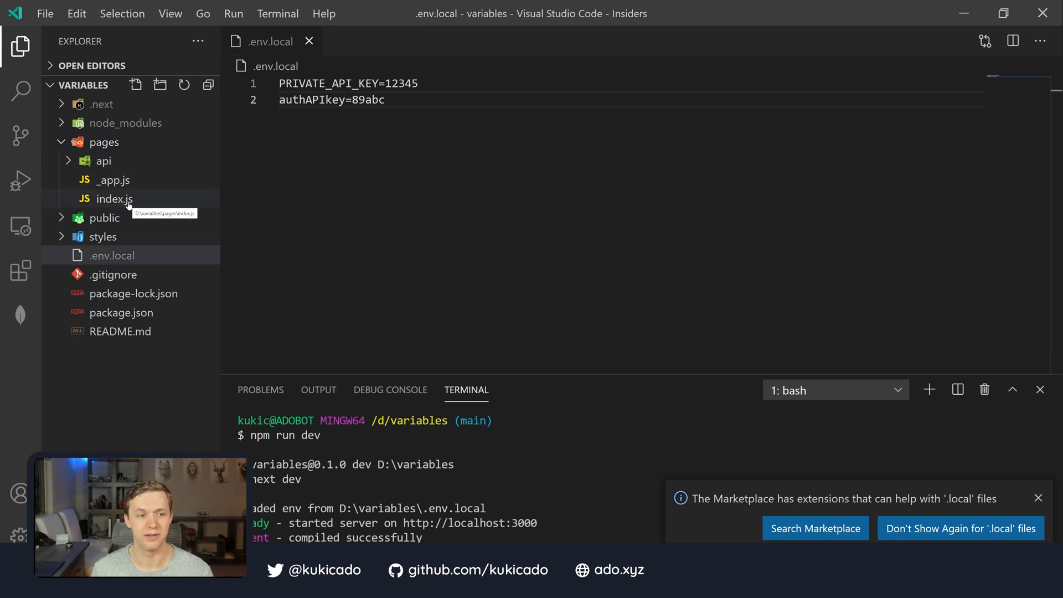
click(114, 199)
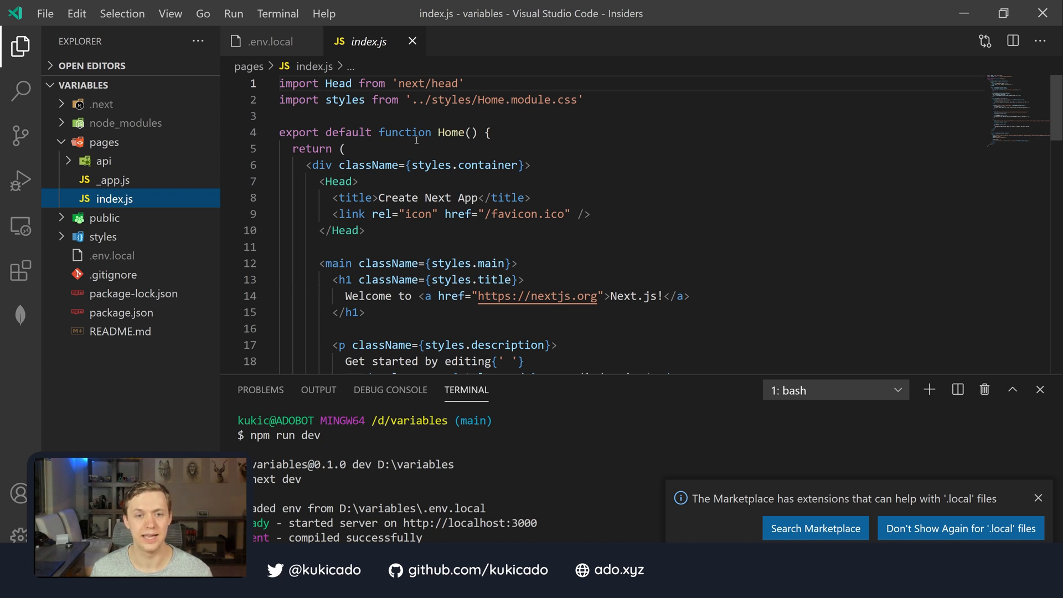
mouse_move(484, 165)
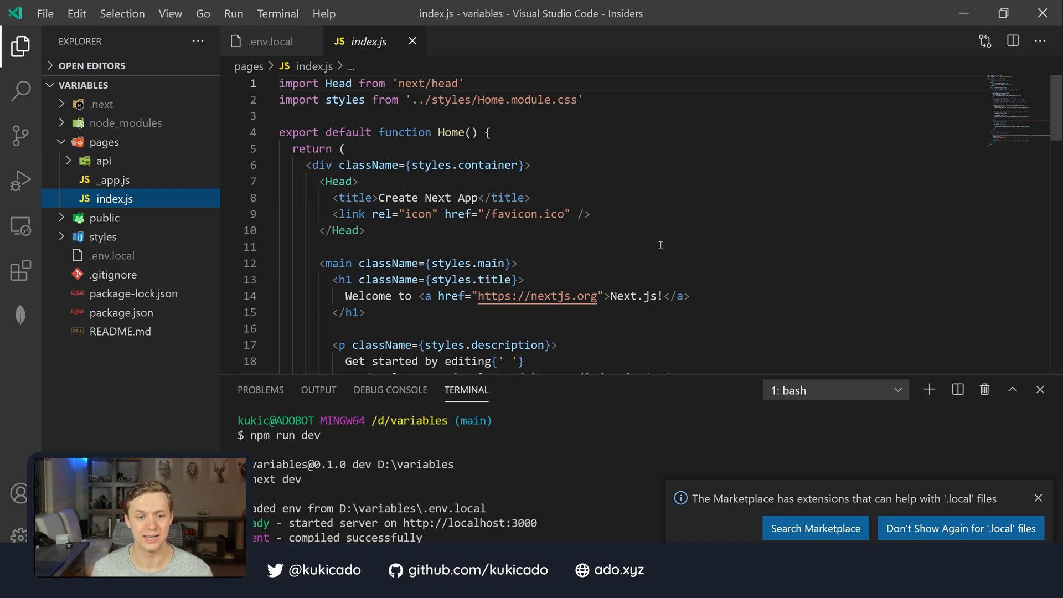
mouse_move(600, 261)
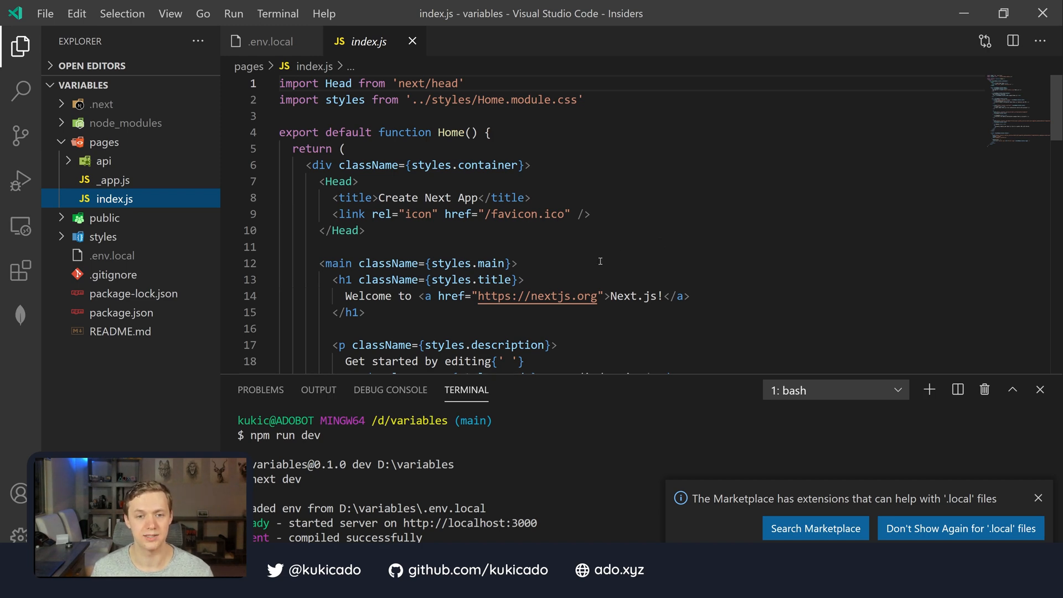
scroll(down, 3)
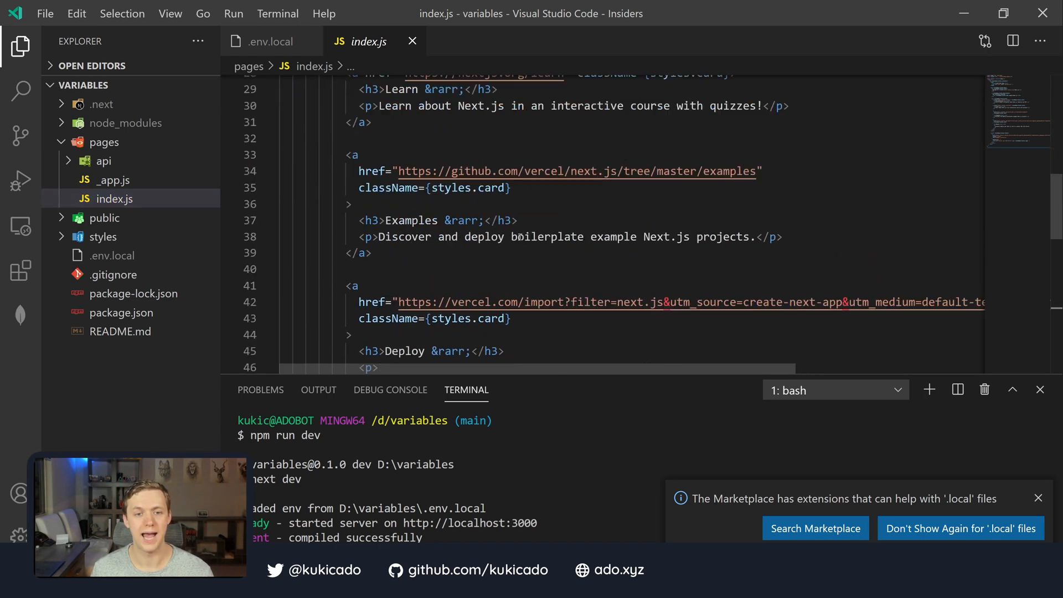
scroll(down, 3)
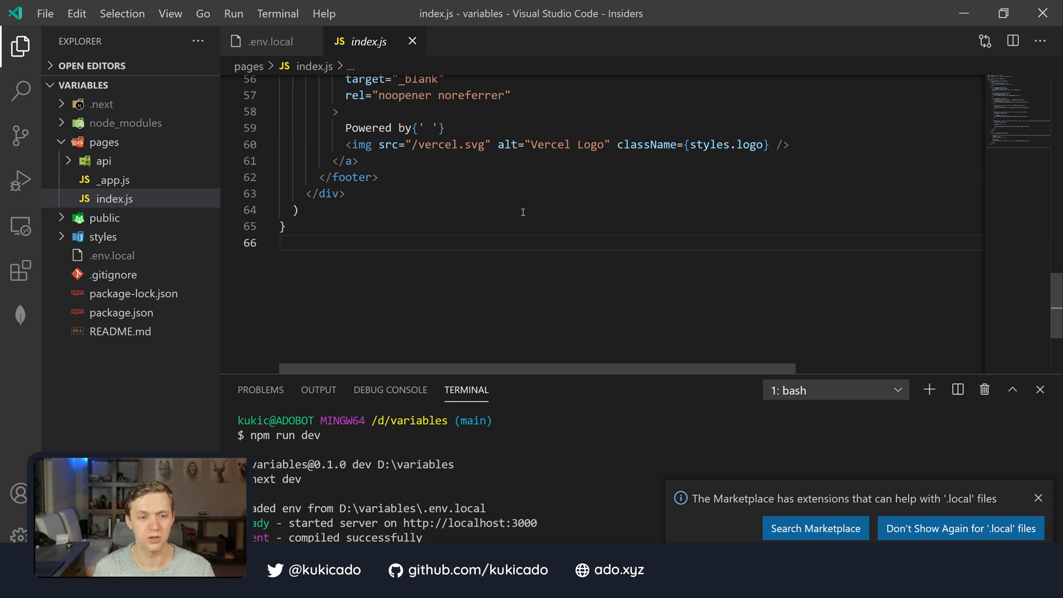
Write export async function getServerSideProps returning props { hello: 'world' } and save.
text(export async function getS)
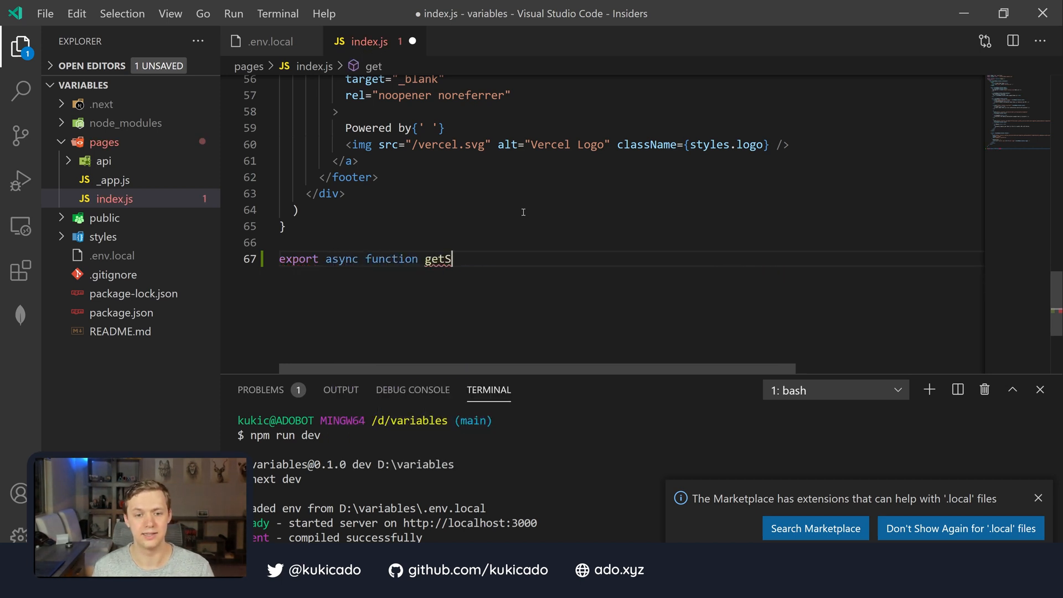
text(erverSideProps)
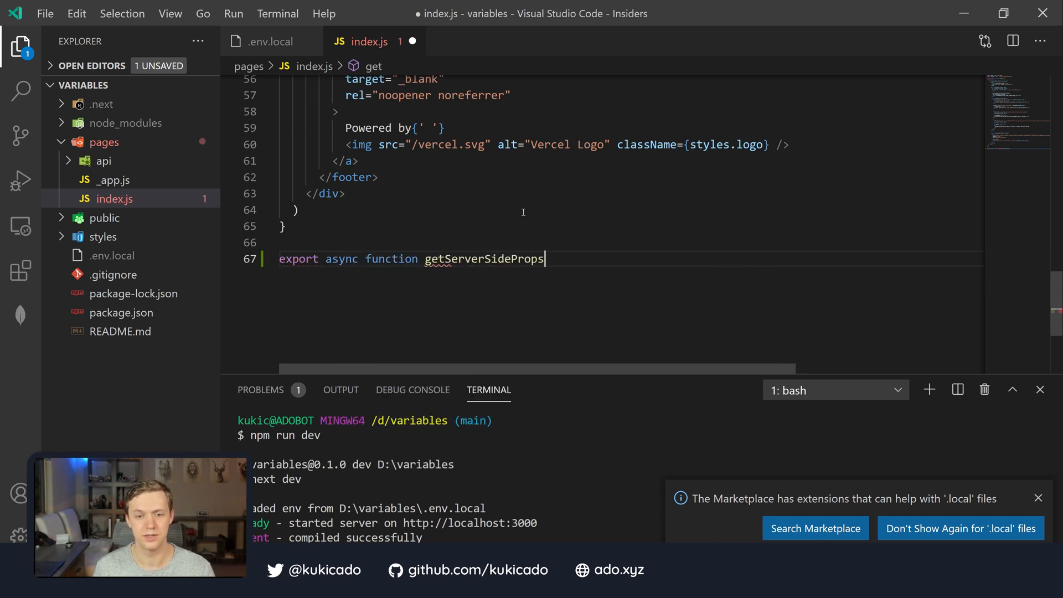
text(())
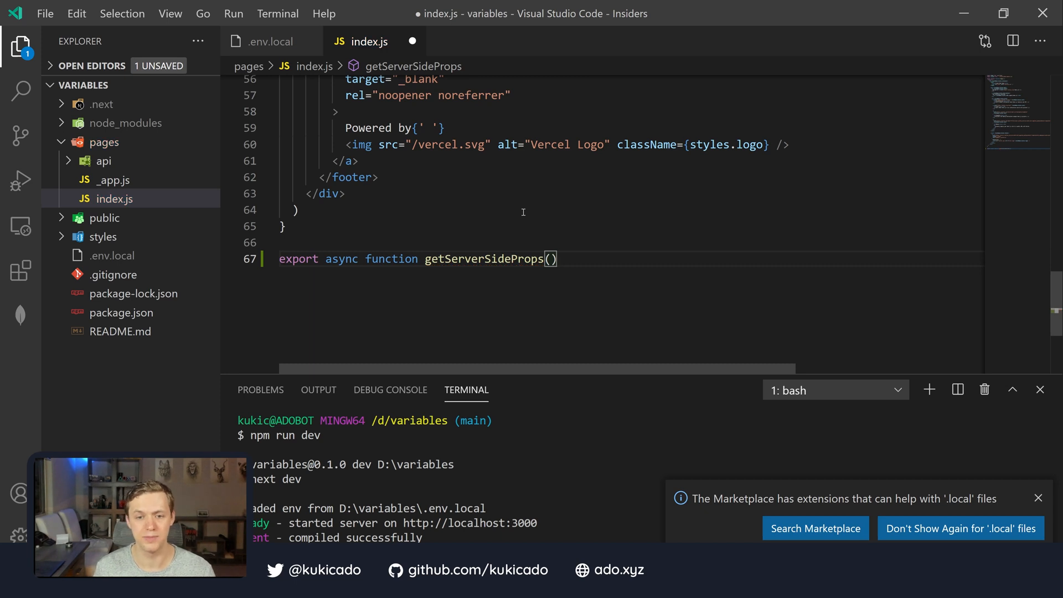
text({)
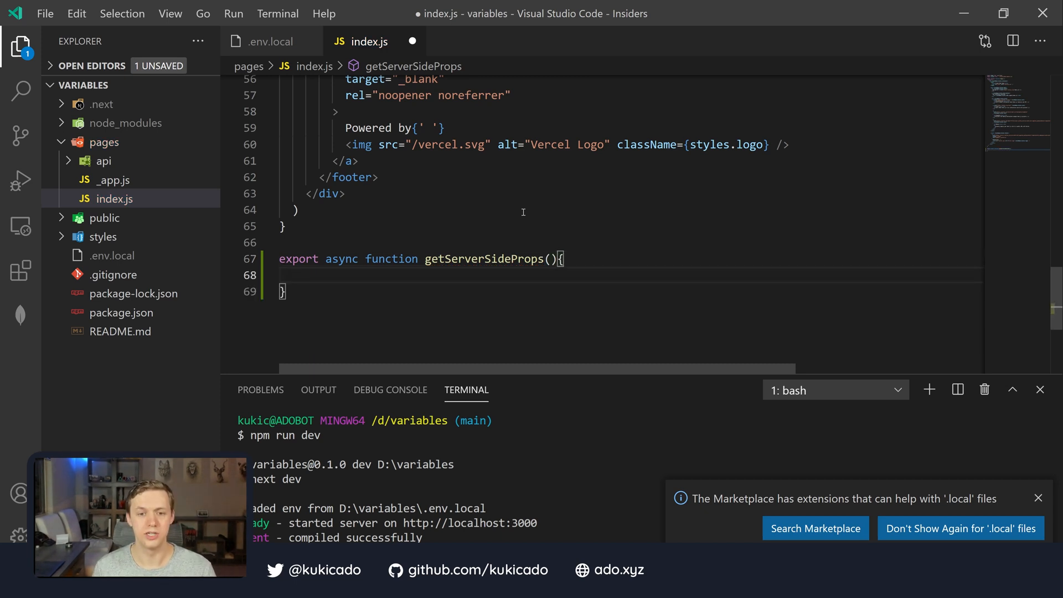
click(292, 275)
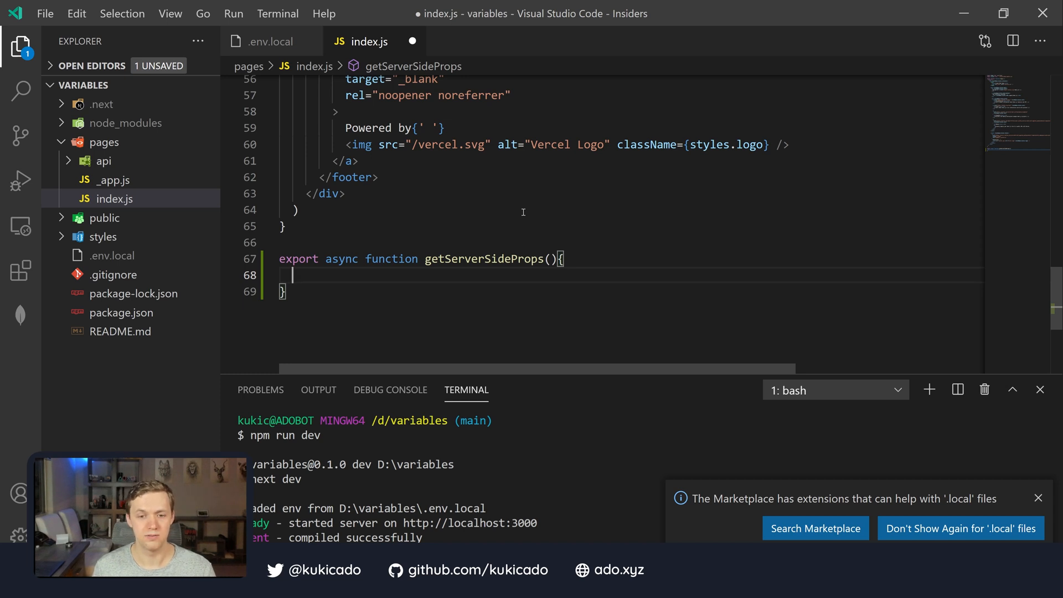
text(return {)
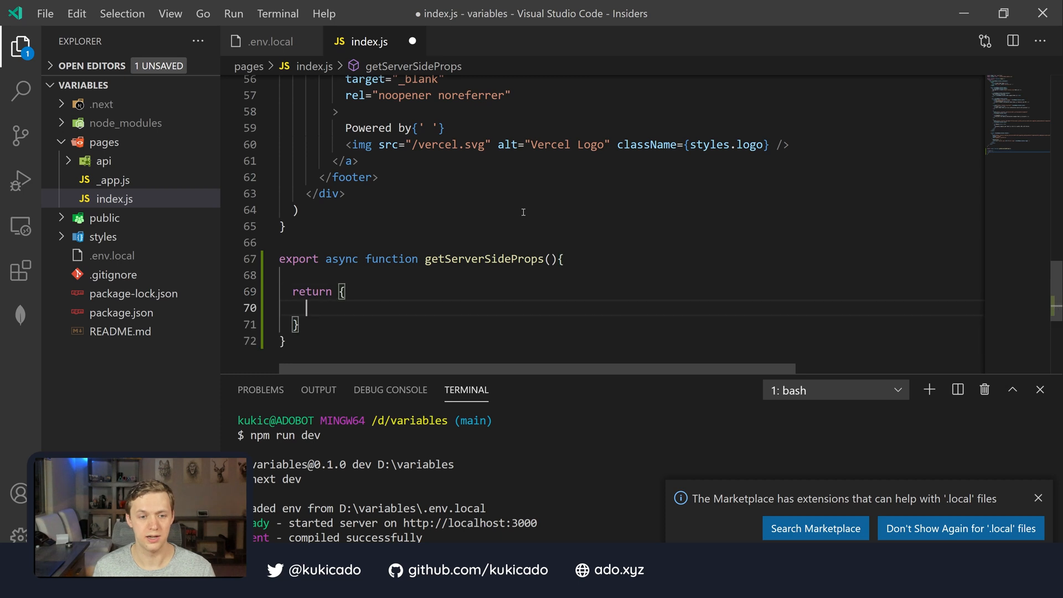
text(props: {)
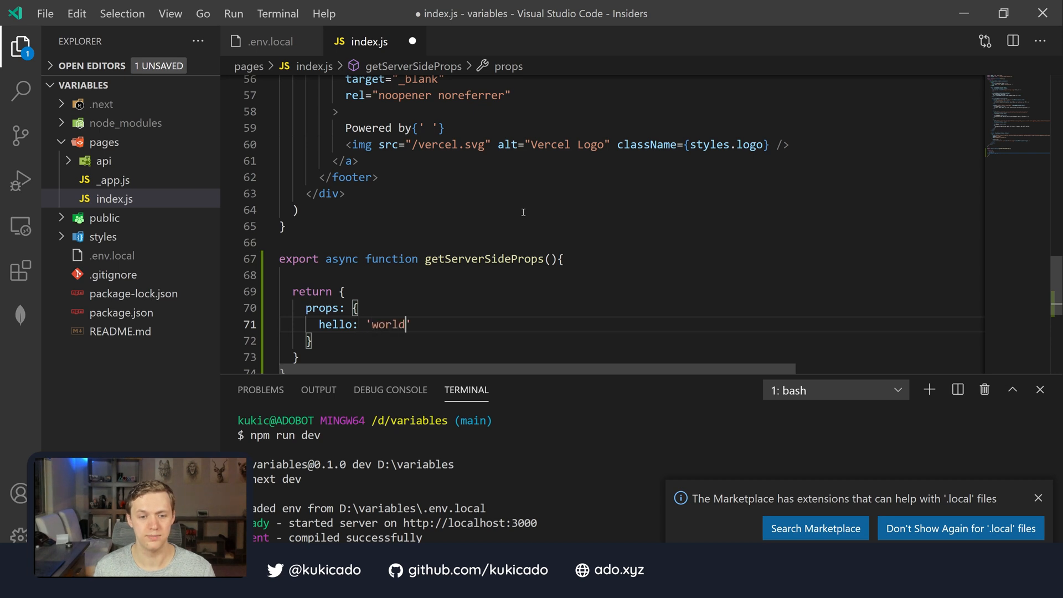
key(ctrl+s)
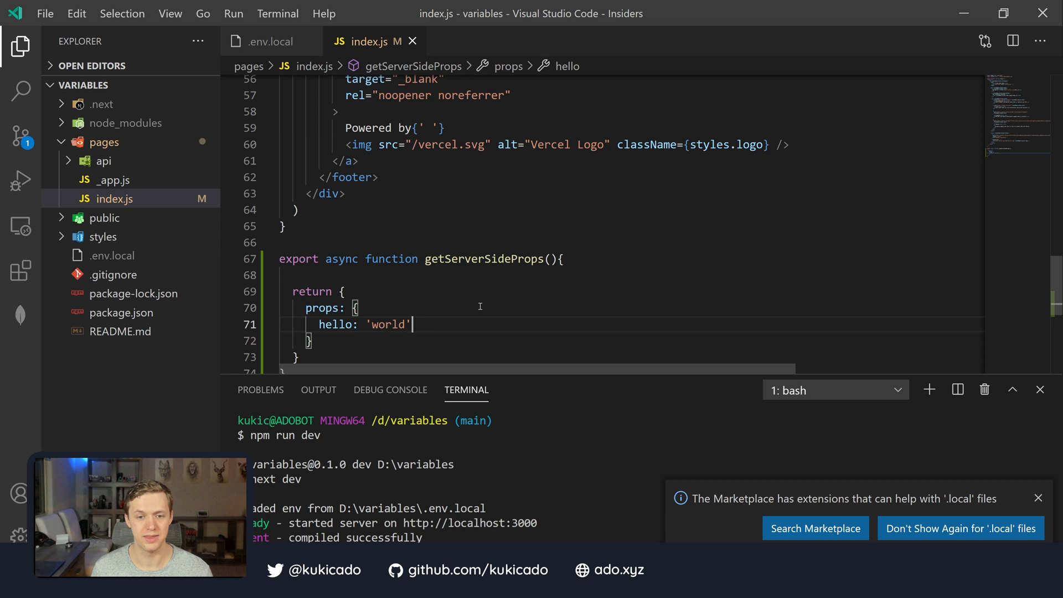
mouse_move(496, 326)
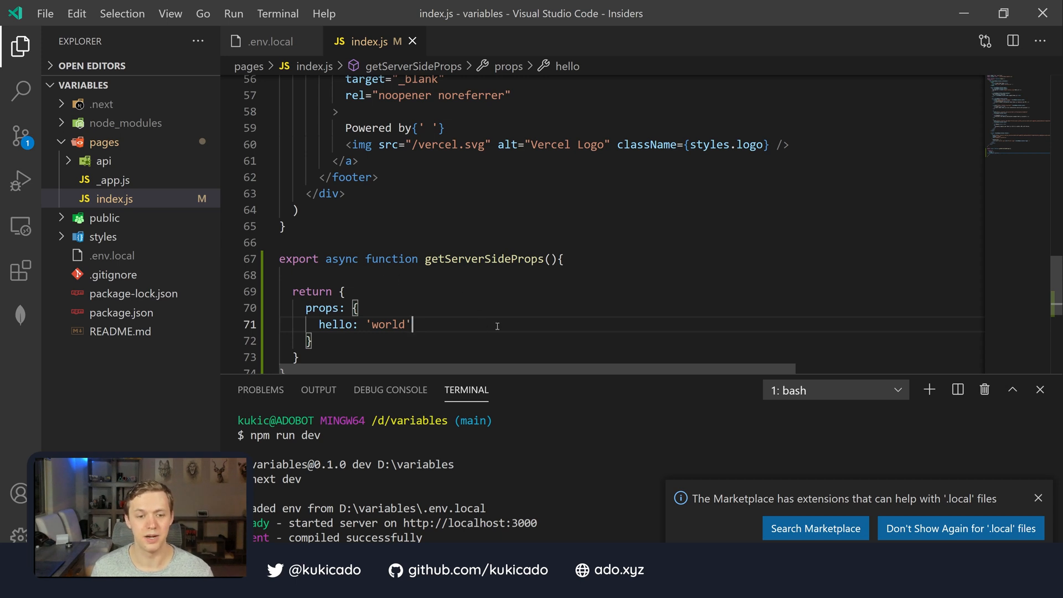
mouse_move(419, 307)
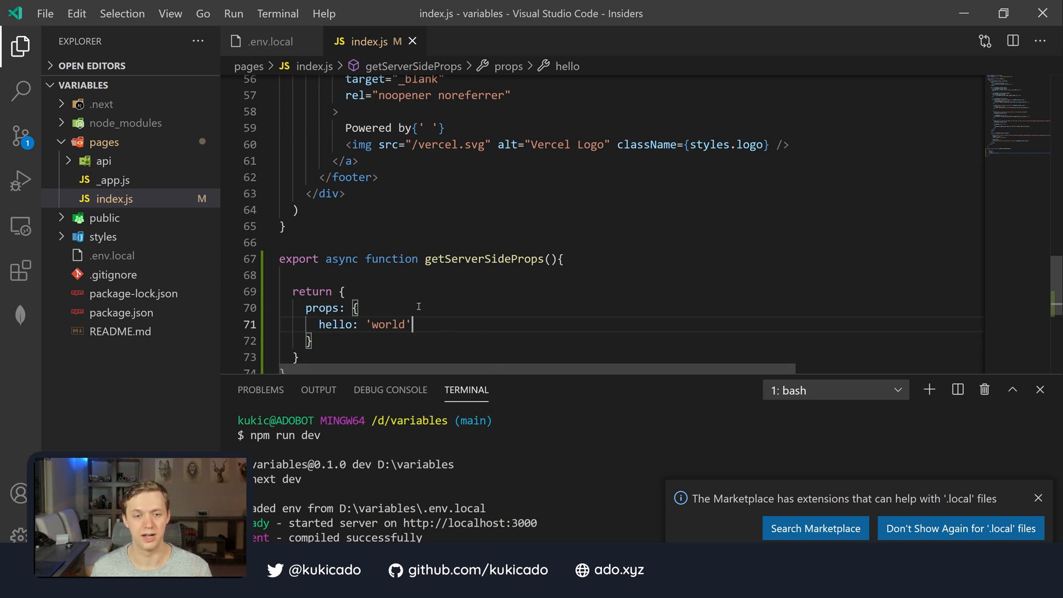
mouse_move(499, 291)
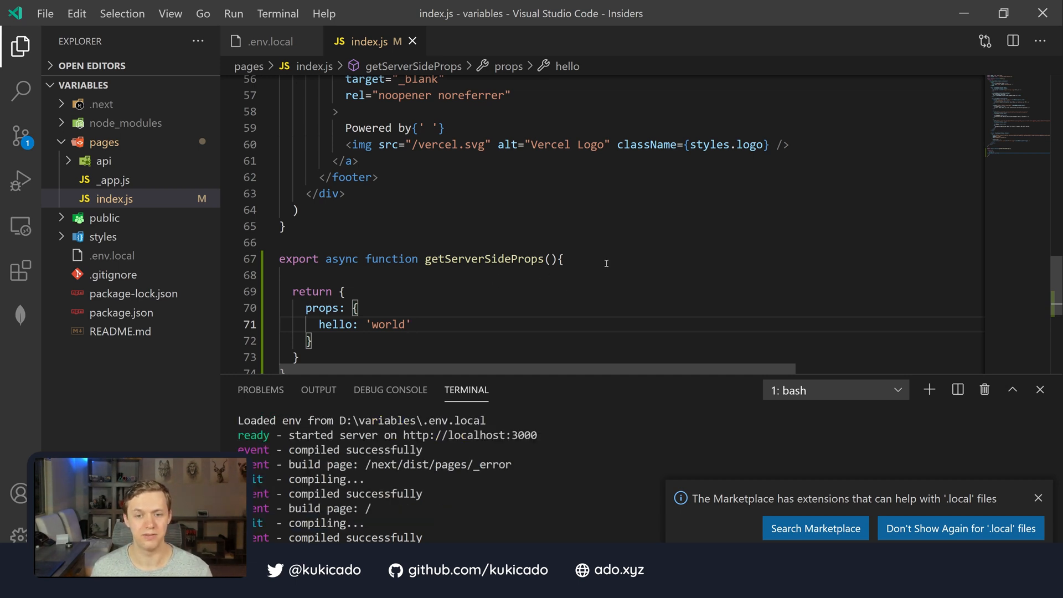
Log process.env.PRIVATE_API_KEY inside getServerSideProps, checking the key name in .env.local.
key(Enter)
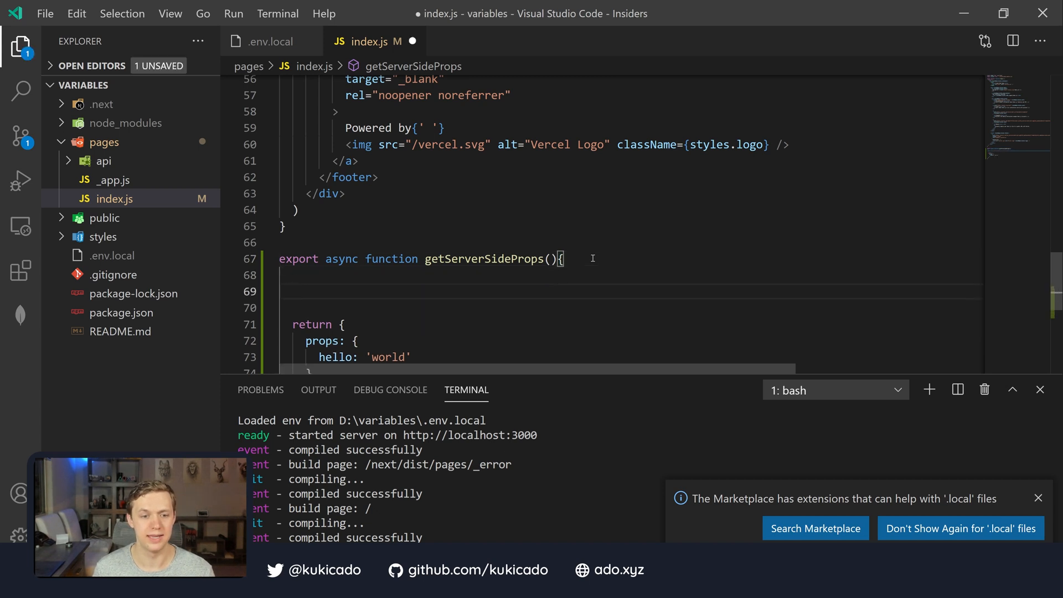
text(process.env)
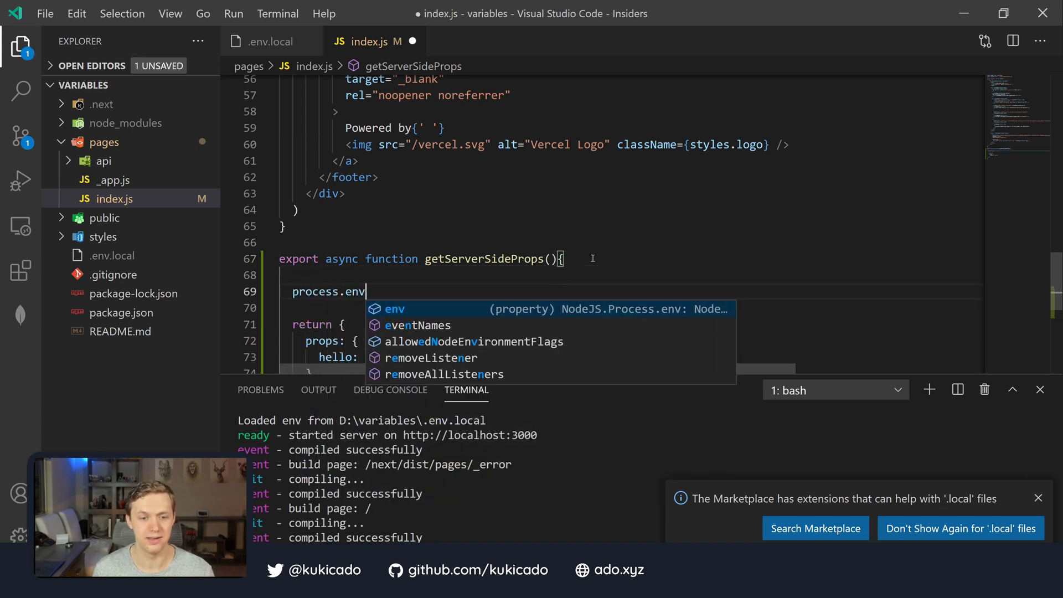
text(.)
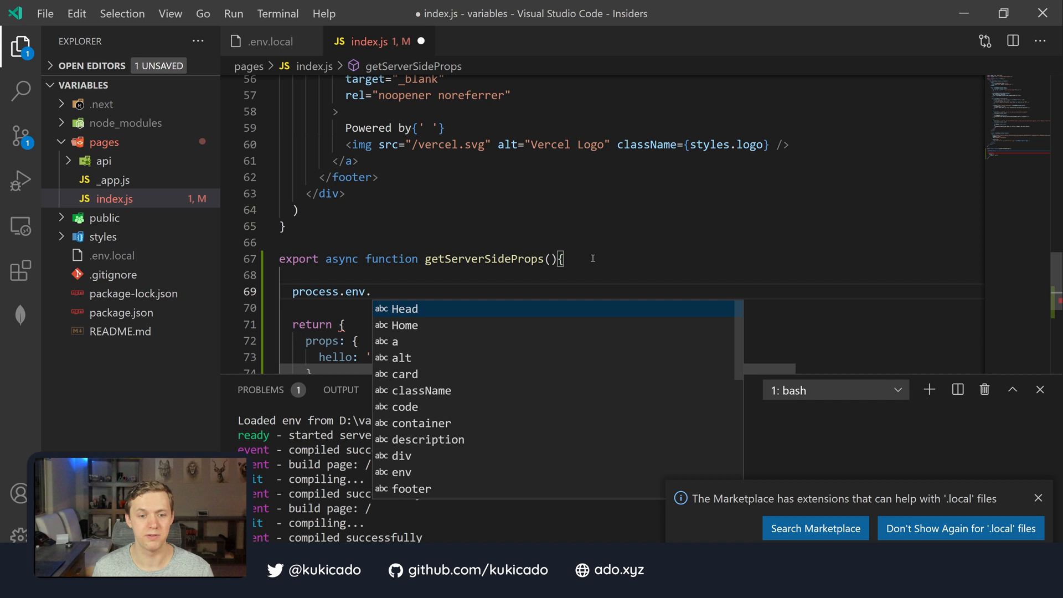
click(269, 41)
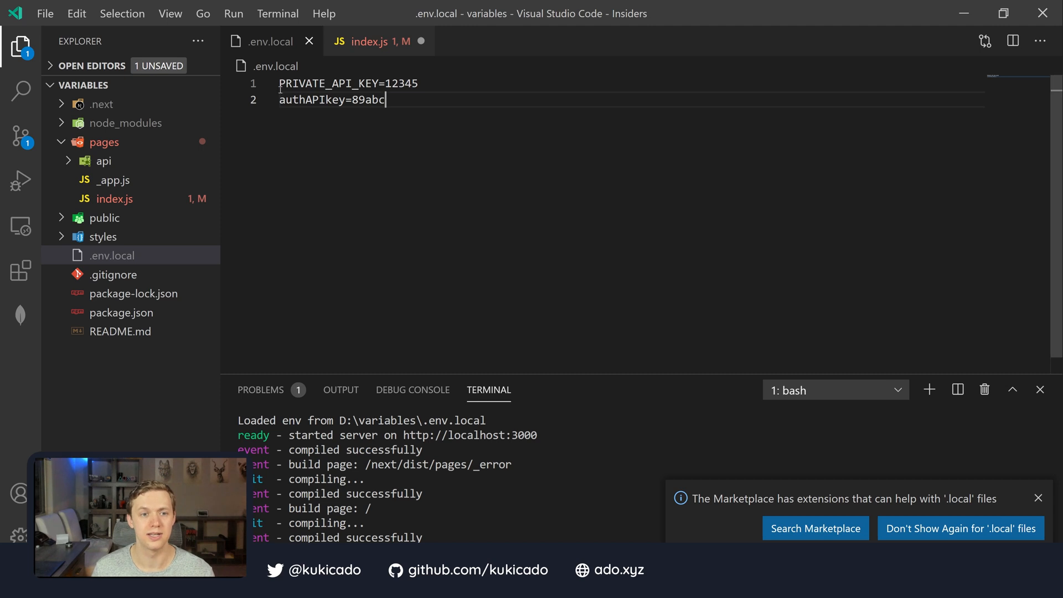
click(372, 41)
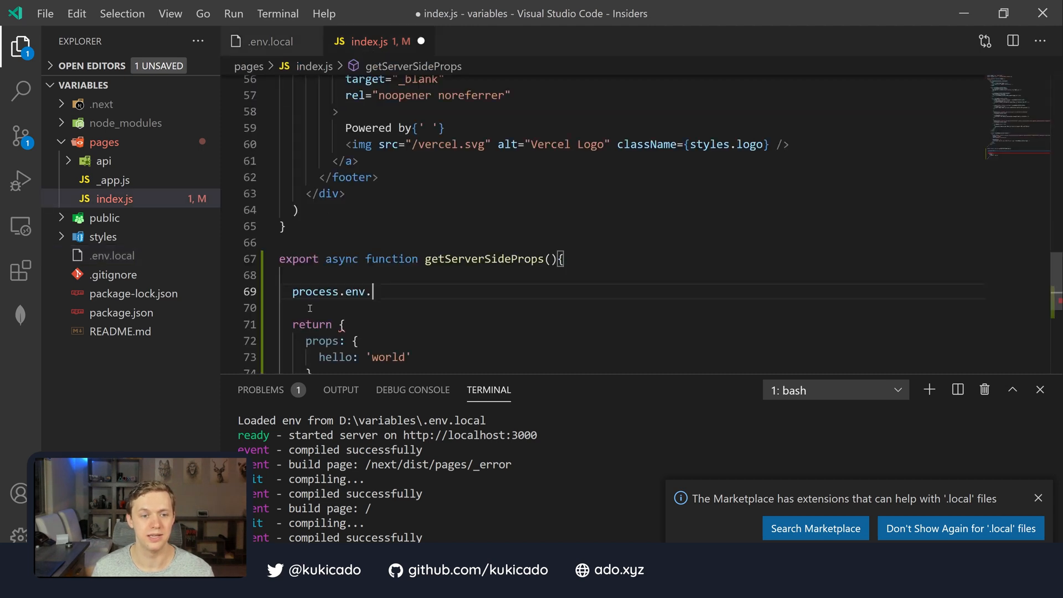
text(PRIVATE_API_KEY)
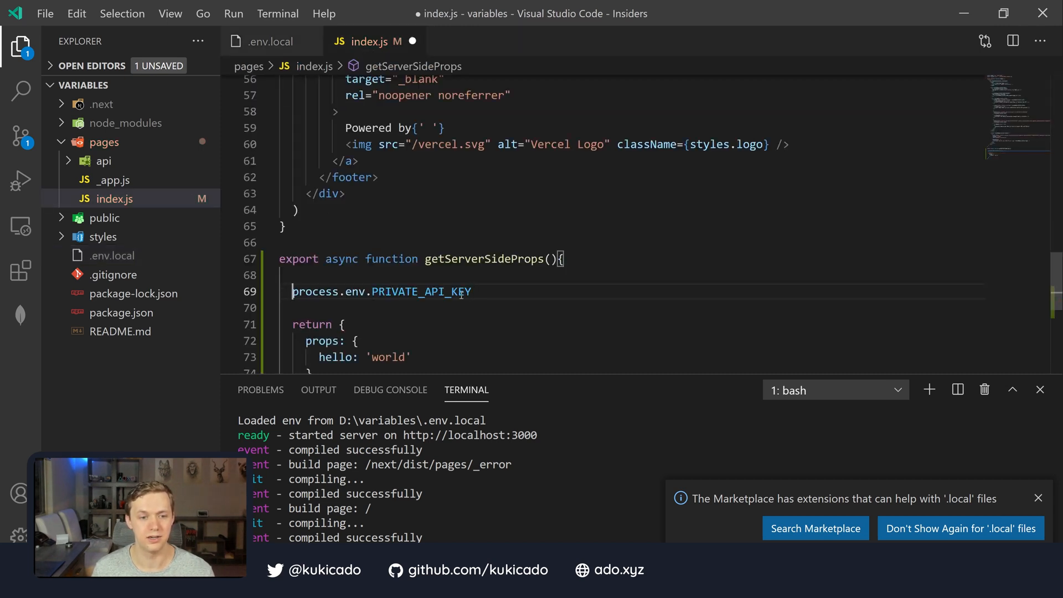
text(consol)
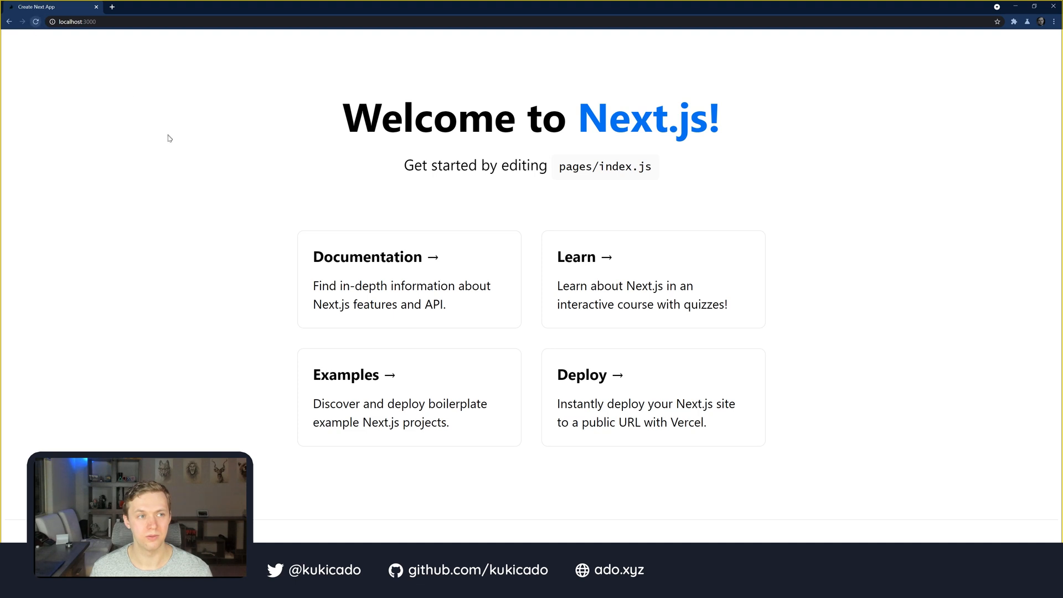
mouse_move(281, 474)
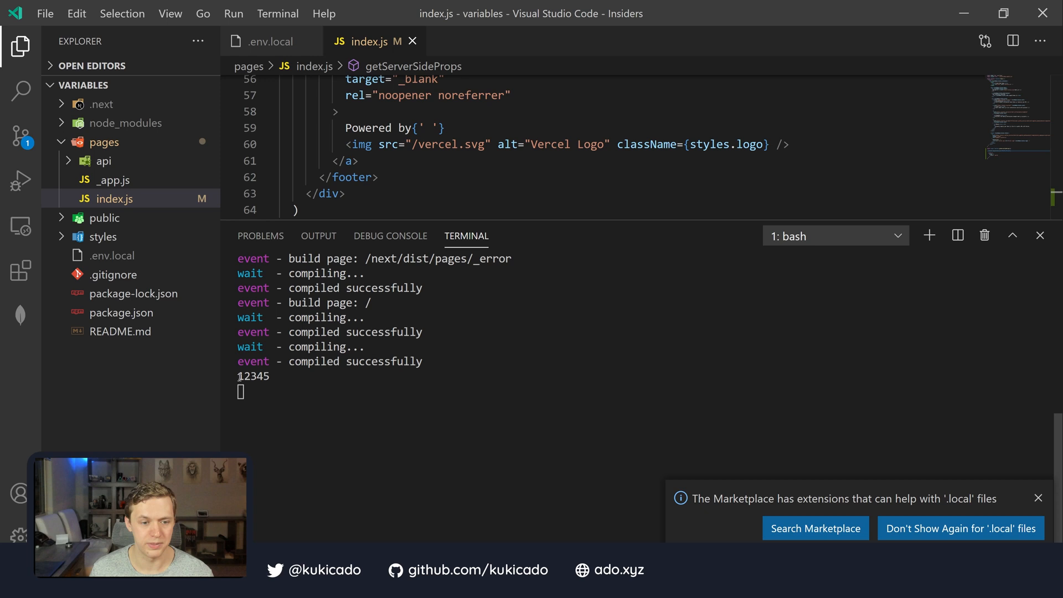
Reopen .env.local, select the 12345 value, and begin a third line starting 'NE'.
click(270, 41)
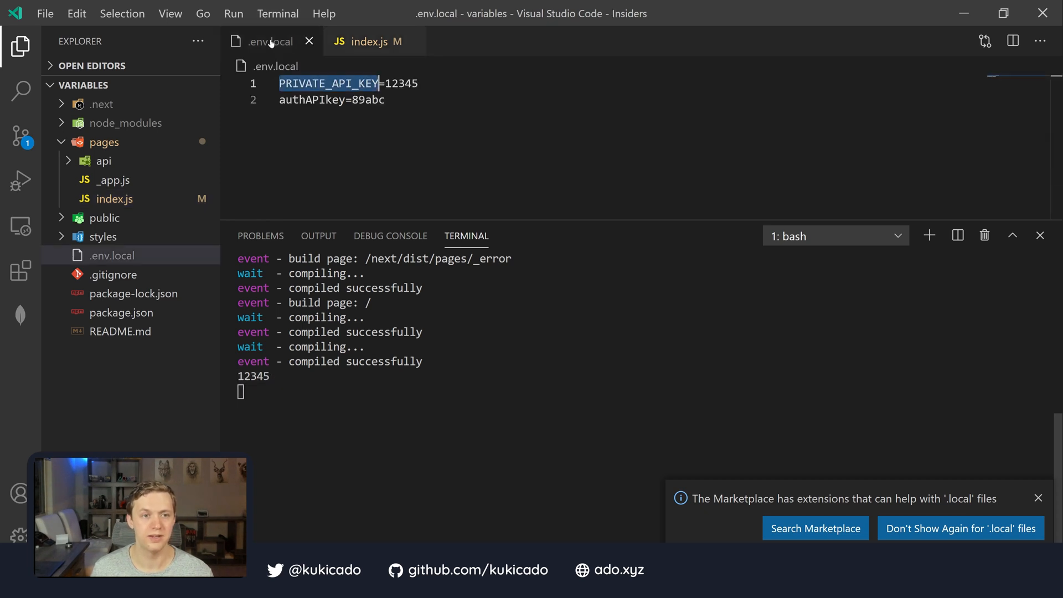
double_click(401, 83)
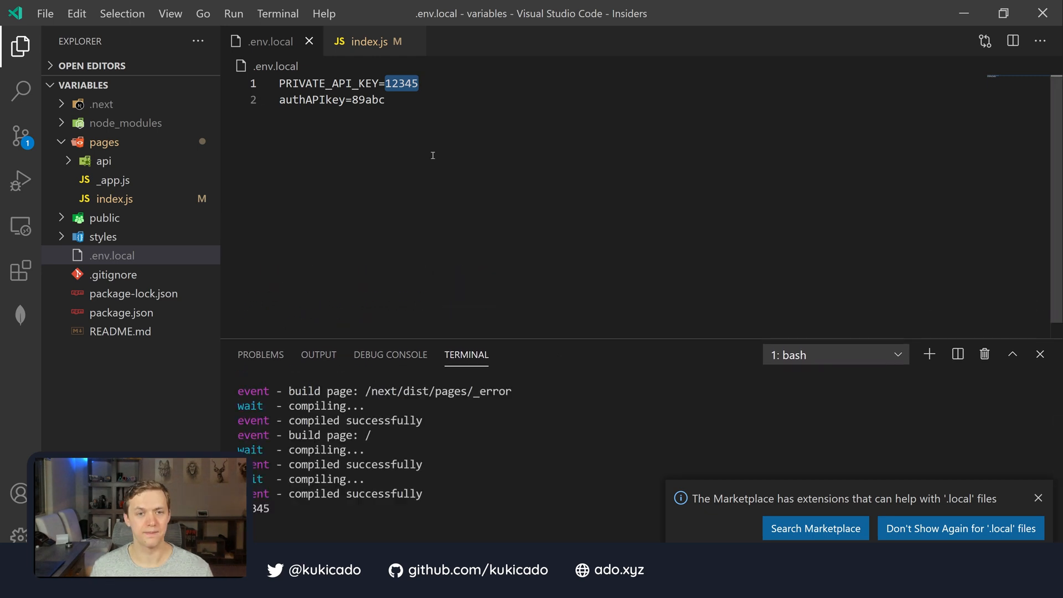
mouse_move(434, 169)
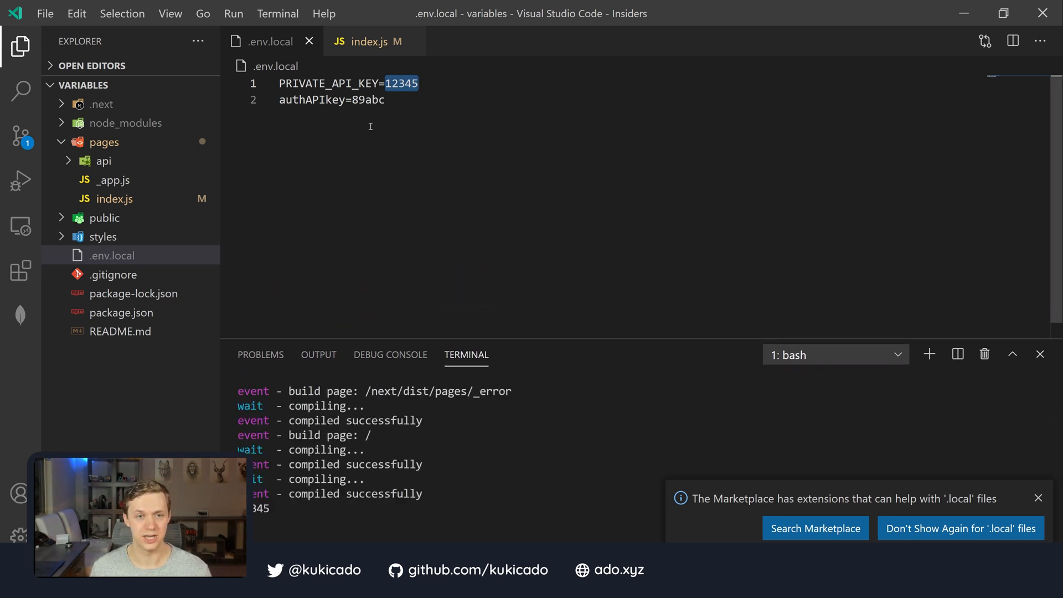
mouse_move(494, 226)
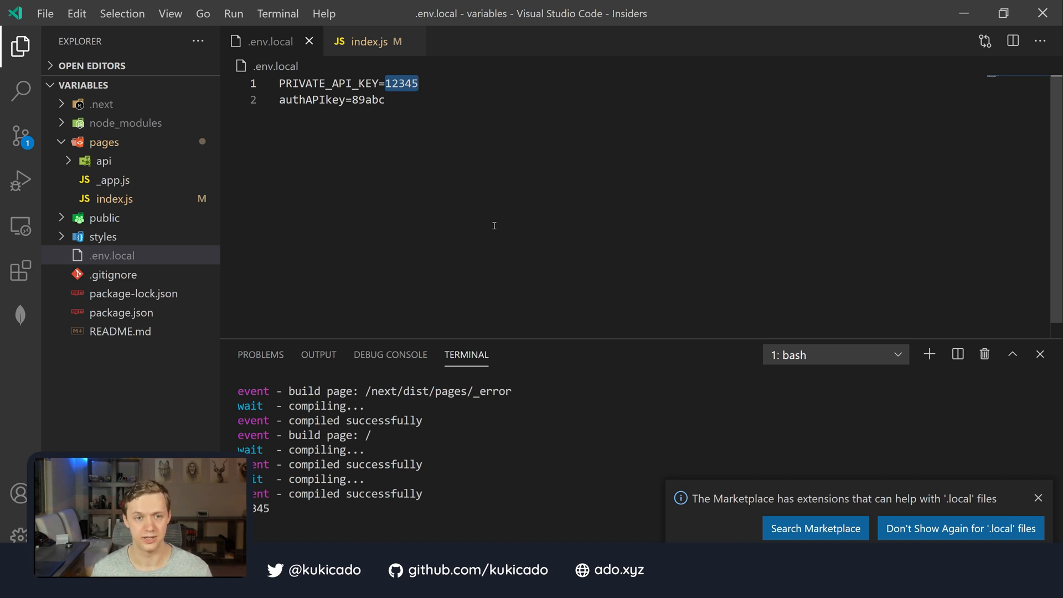
mouse_move(491, 182)
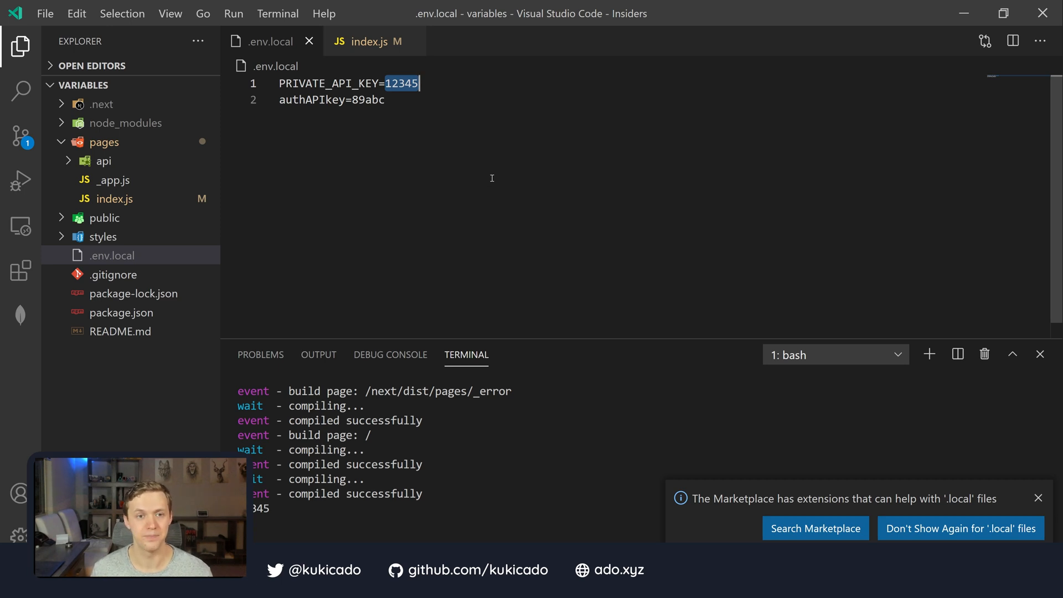
mouse_move(473, 231)
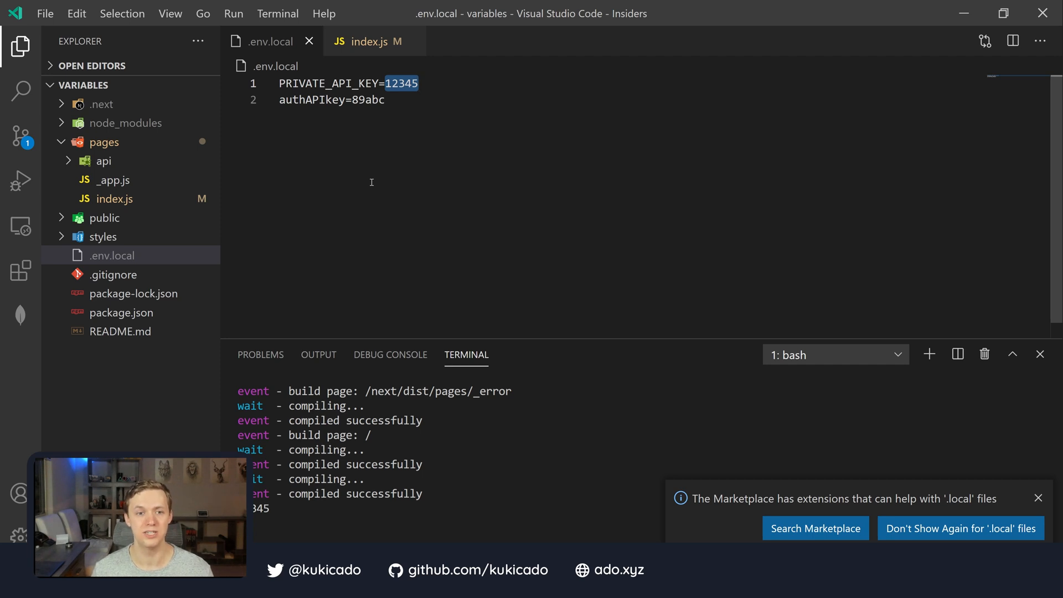
text(NE)
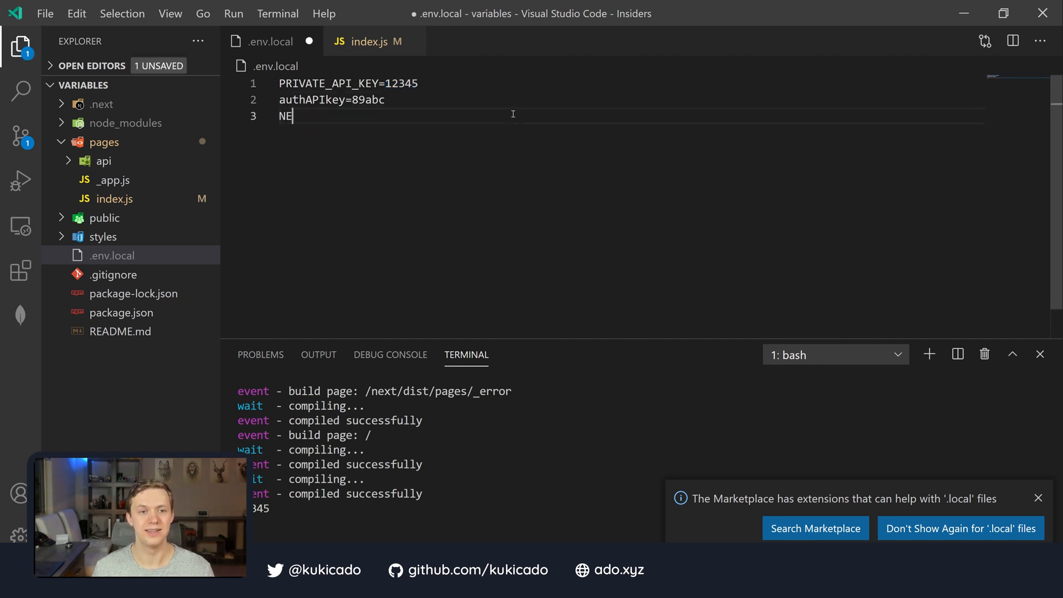
Complete the line as NEXT_PUBLIC_GAID=akadkshagksdjfsk and save .env.local.
text(XT_PUBLIC)
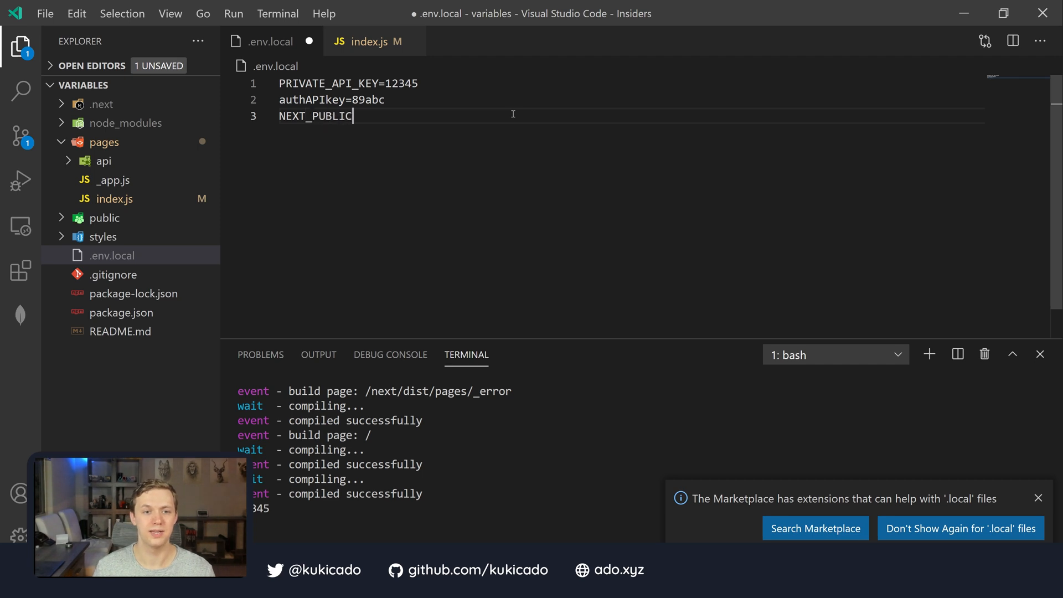
text(_)
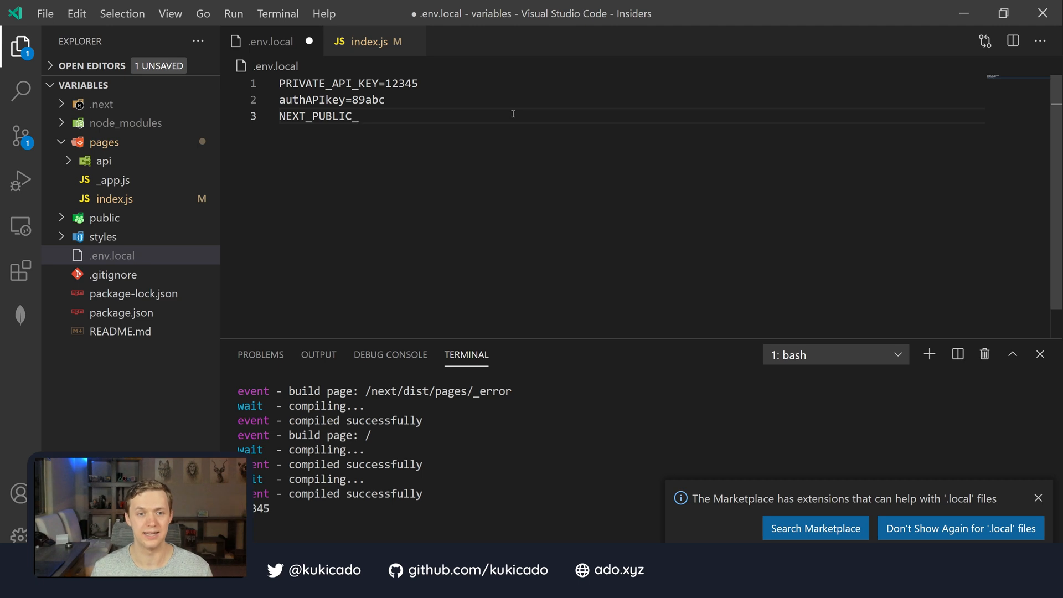
text(GAID=)
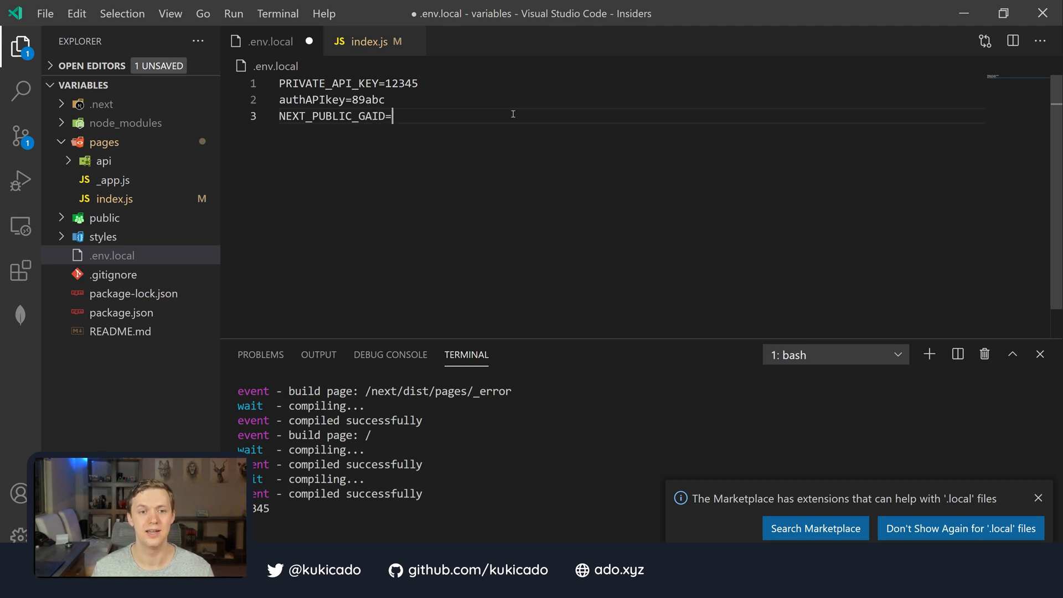
text(akadkshagksdjfsk)
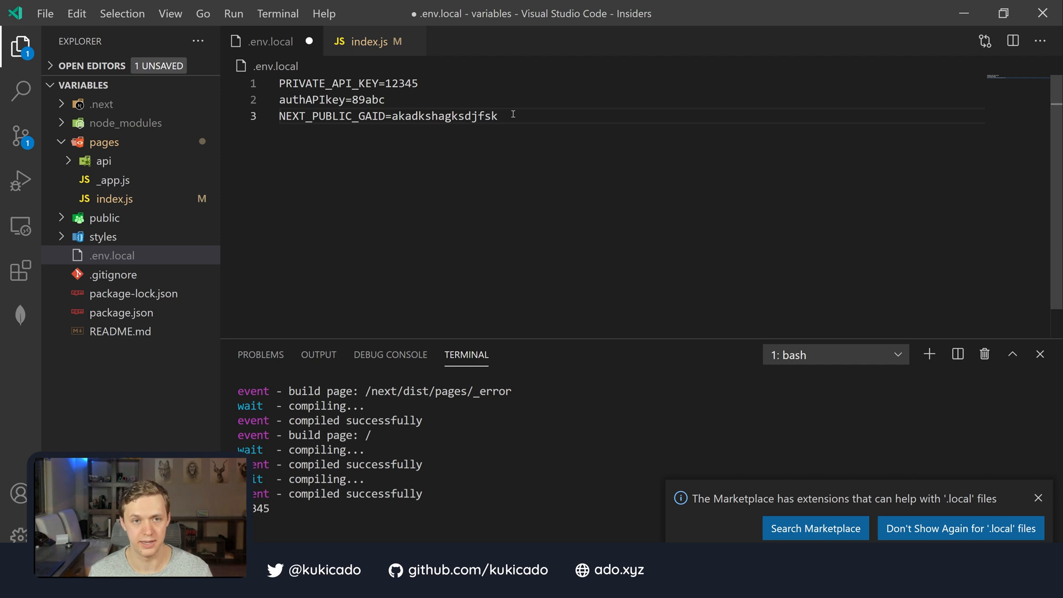
key(ctrl+s)
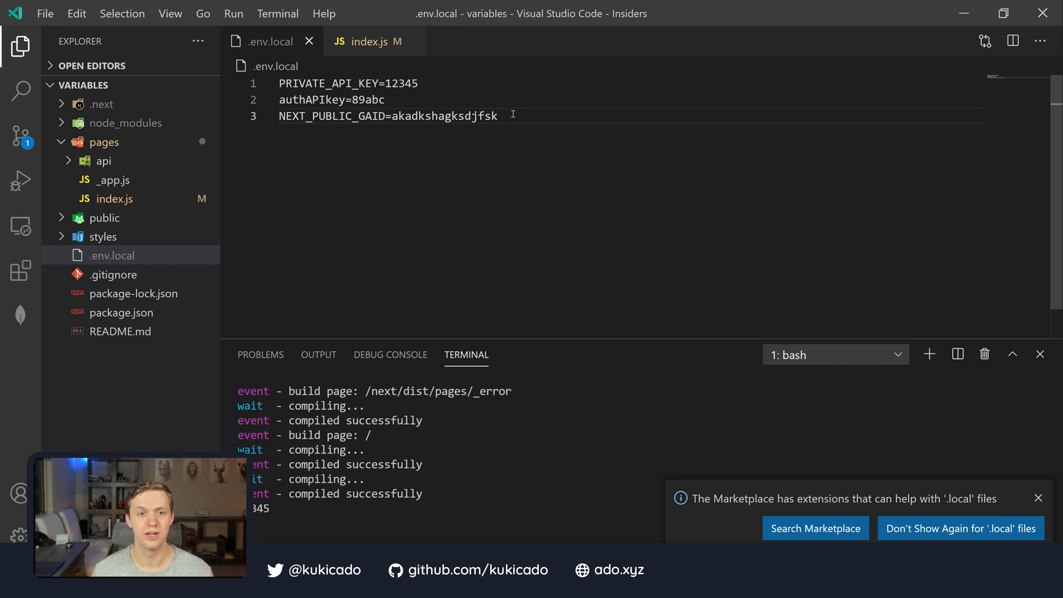
Add console.log(process.env.NEXT_PUBLIC_GAID) at the top of Home() in index.js and save.
click(368, 41)
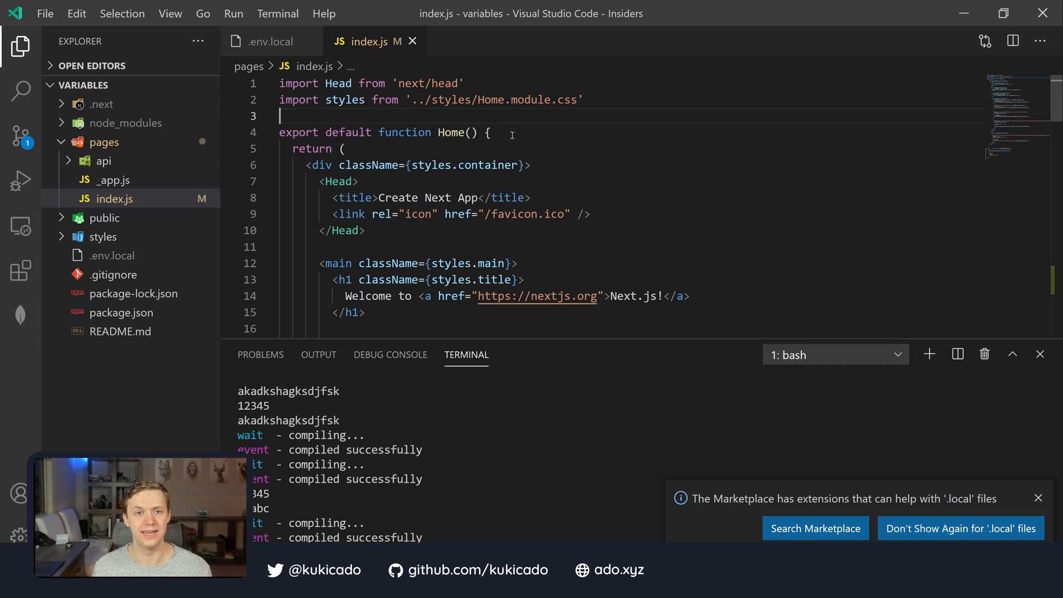
mouse_move(564, 161)
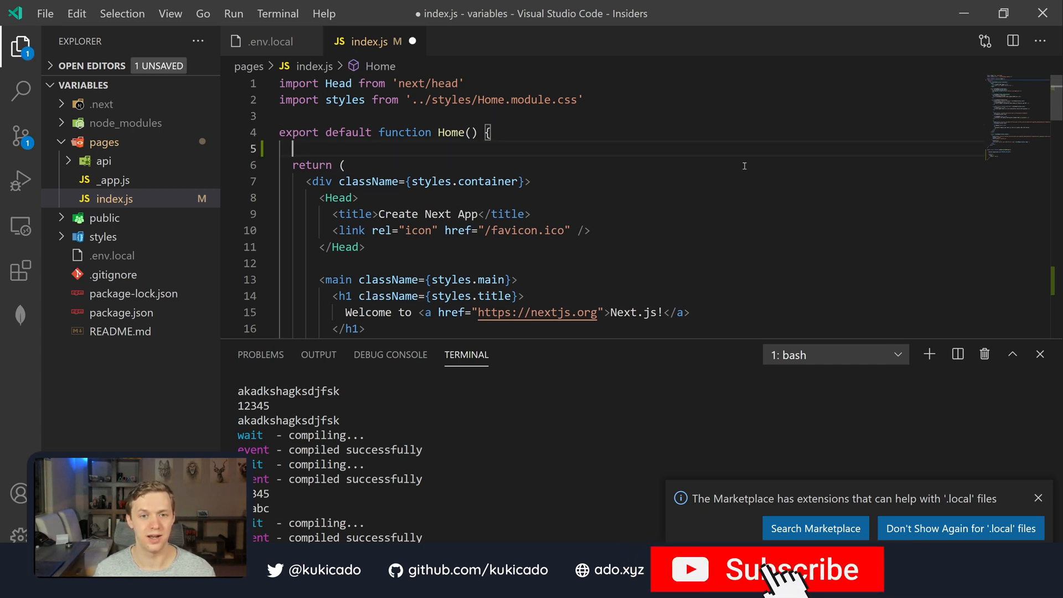
click(767, 569)
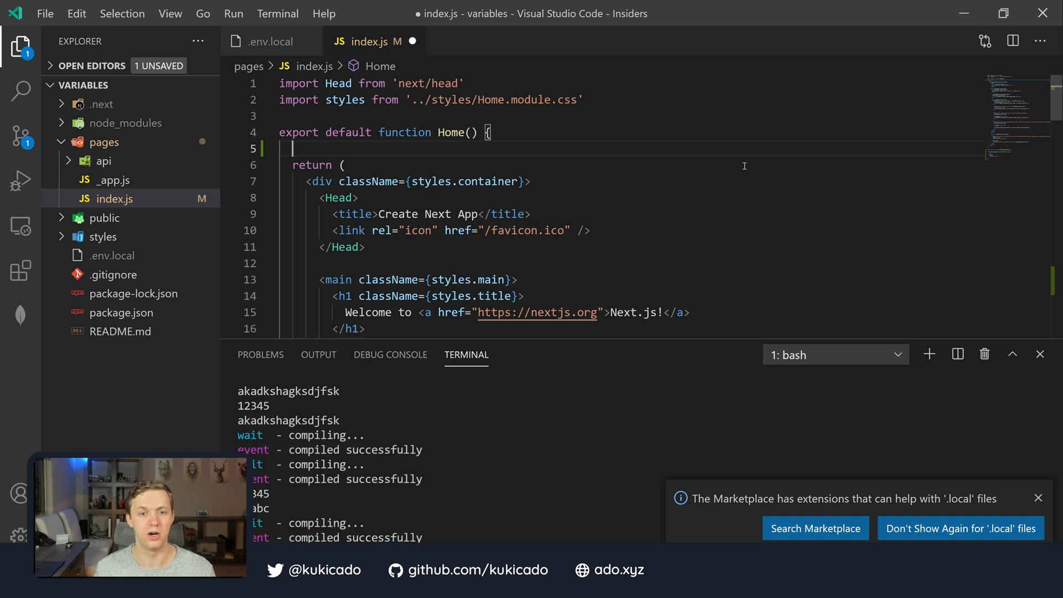
text(console.log(process.env.NEXT_PUBLIC_)
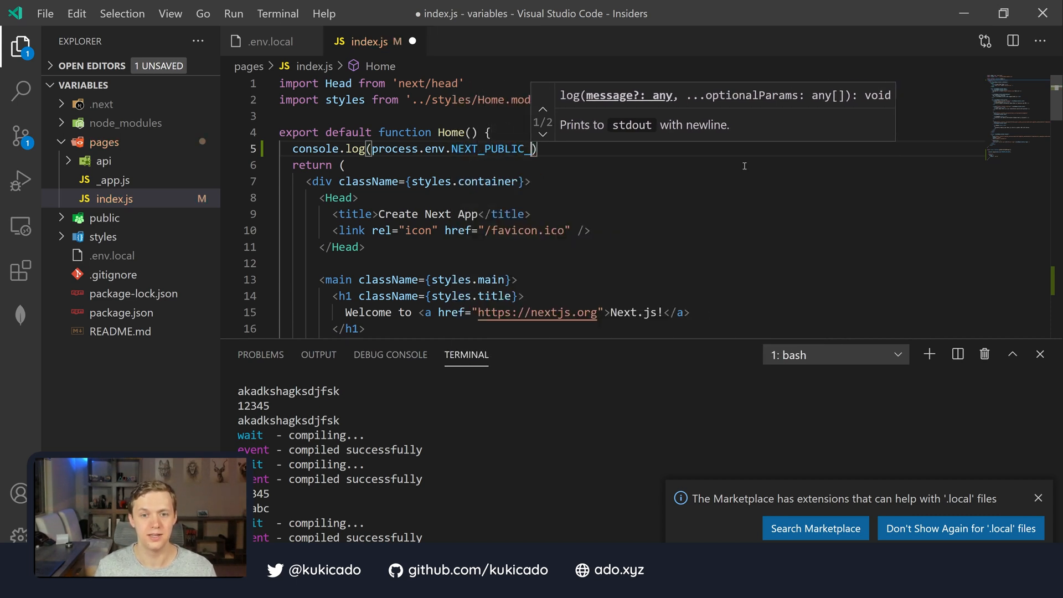
text(GAID)
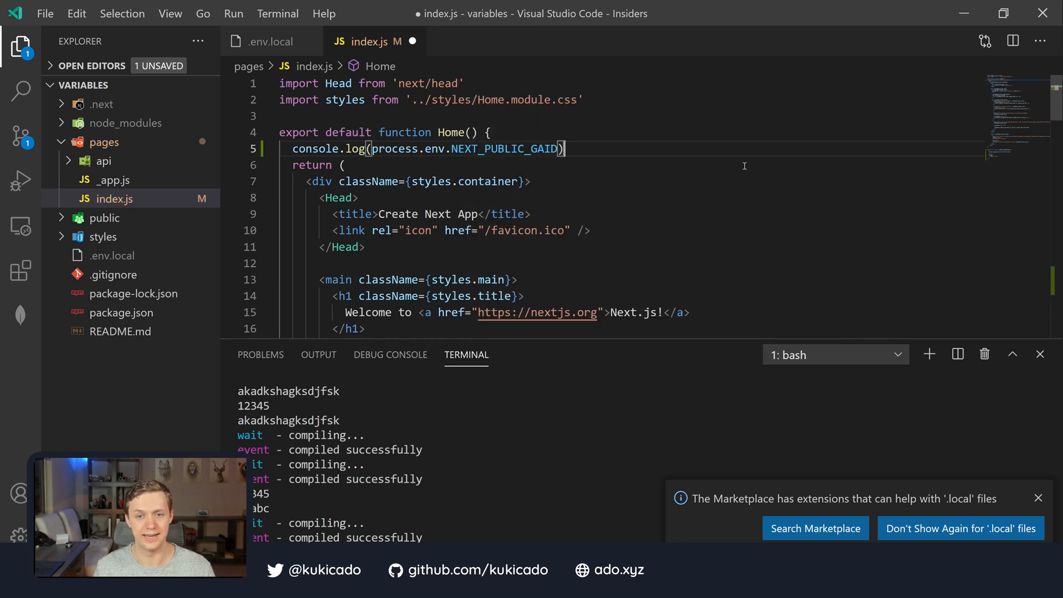
key(ctrl+s)
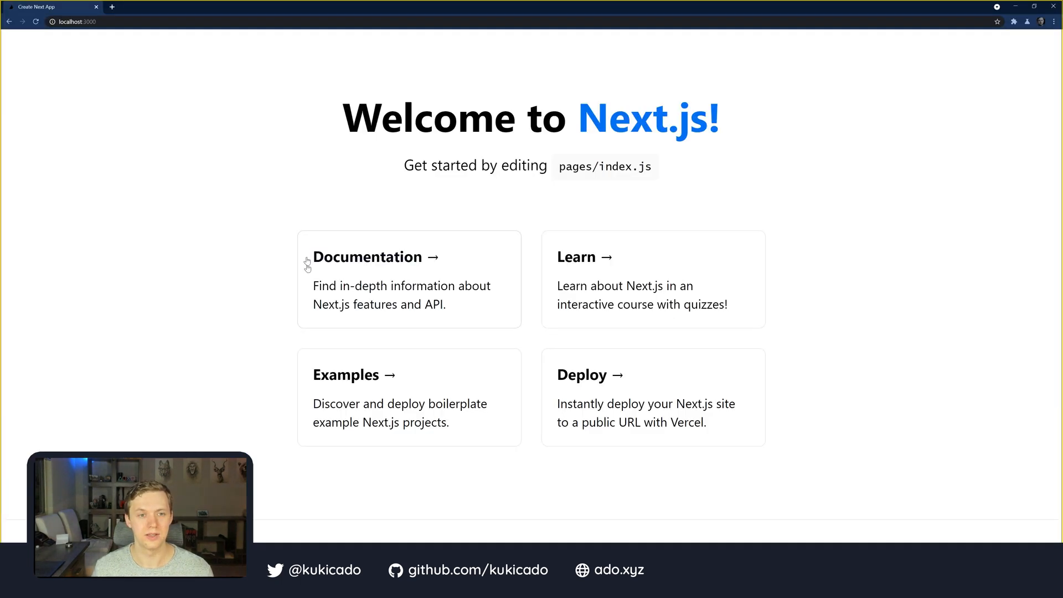
Open DevTools, reload the page and read the logged value akadkshagksdjfsk in the Console.
key(F12)
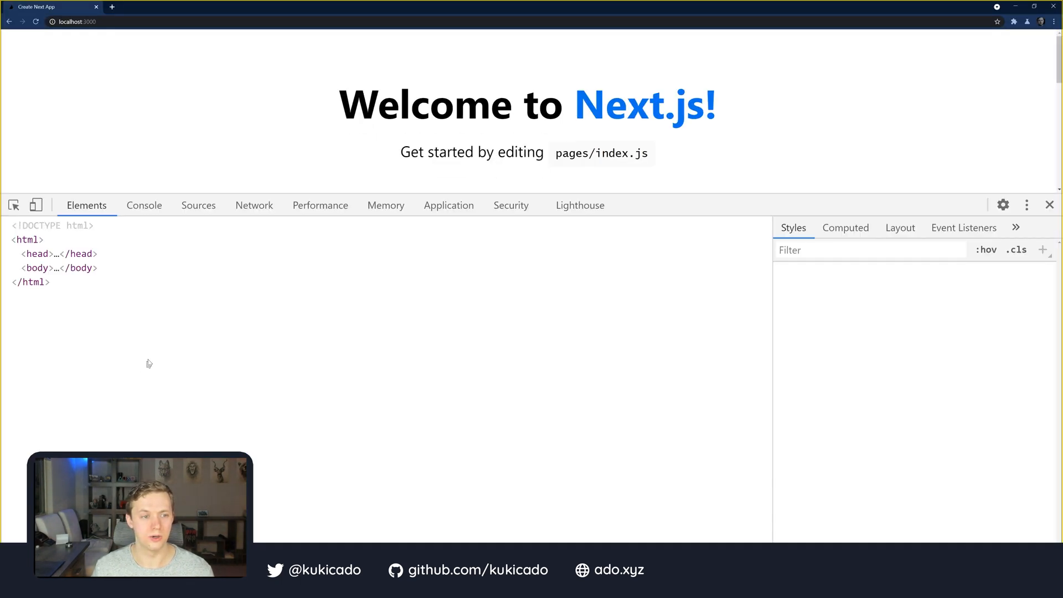
click(144, 205)
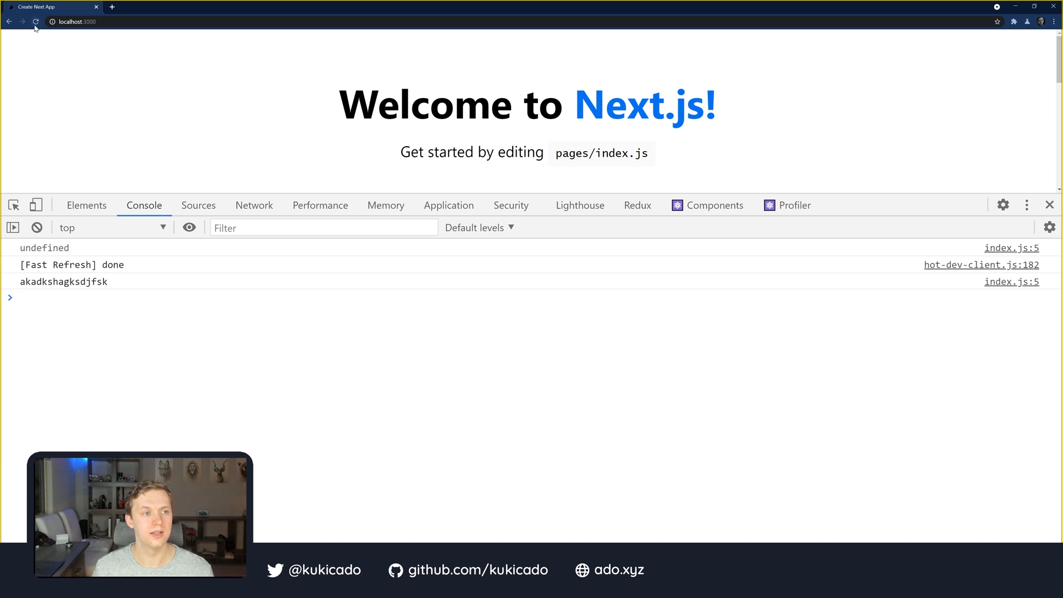
click(36, 227)
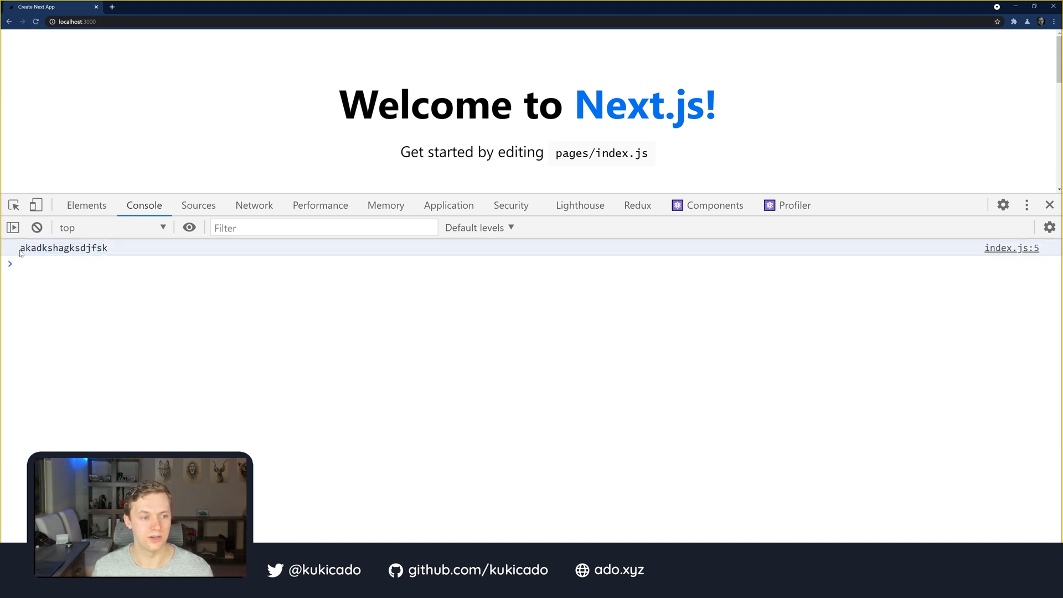
mouse_move(251, 360)
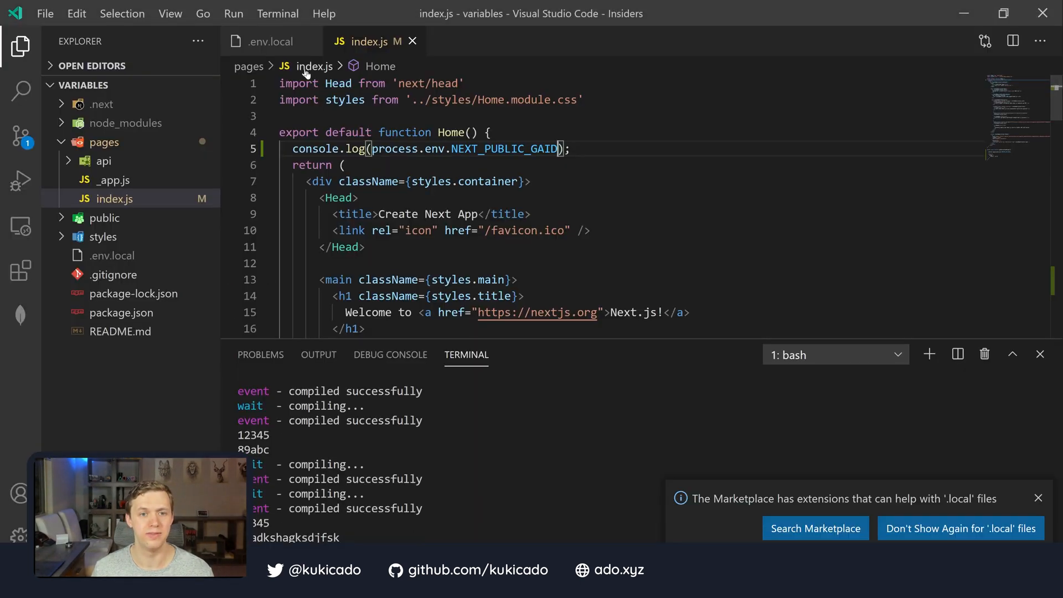
Log process.env.authAPIkey from the Home component and see undefined in the Chrome console.
click(270, 41)
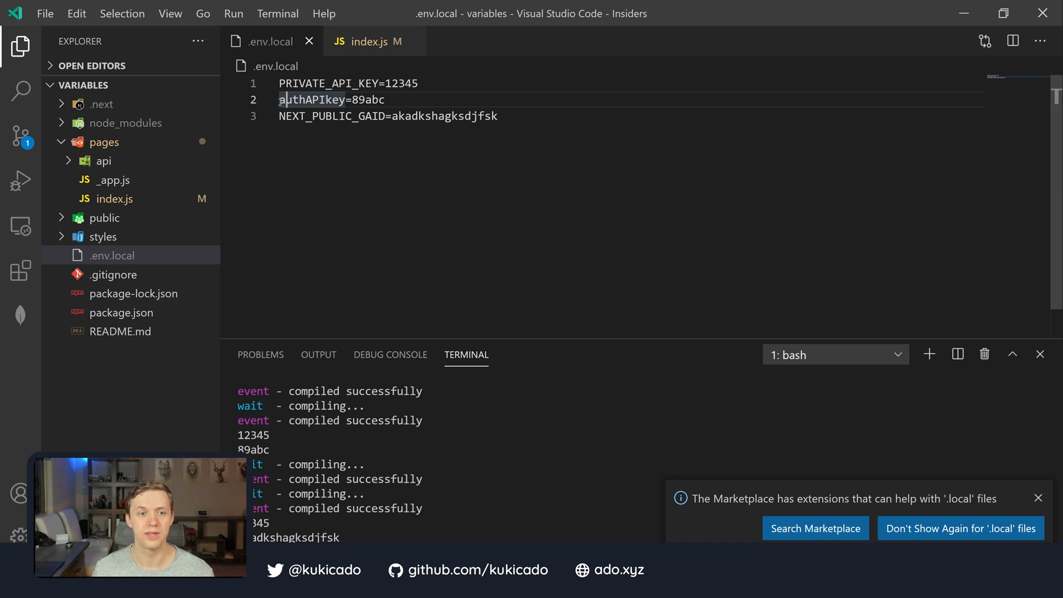
click(367, 41)
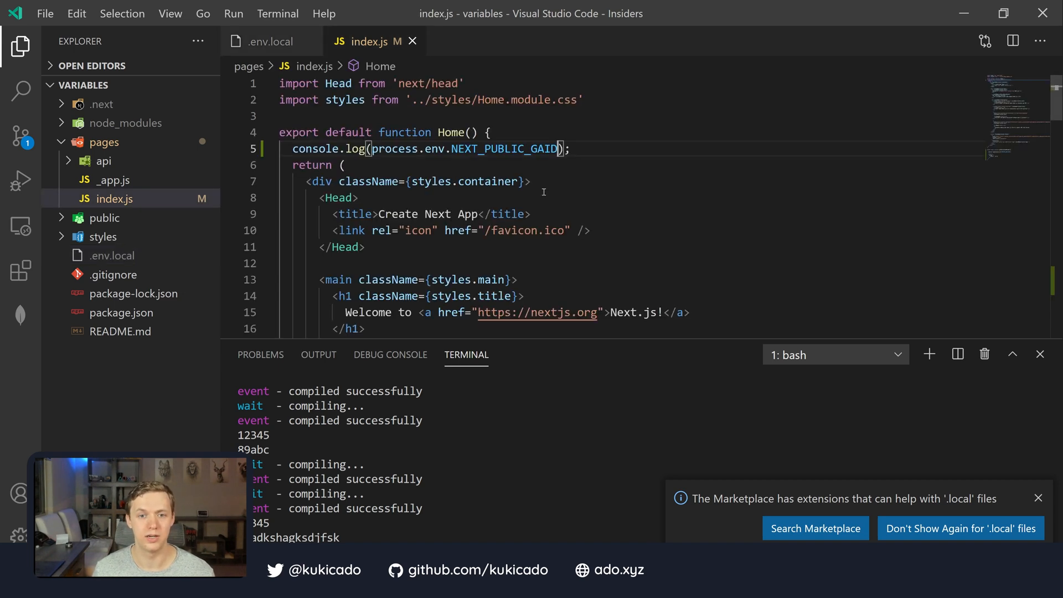
text(authAPIkey)
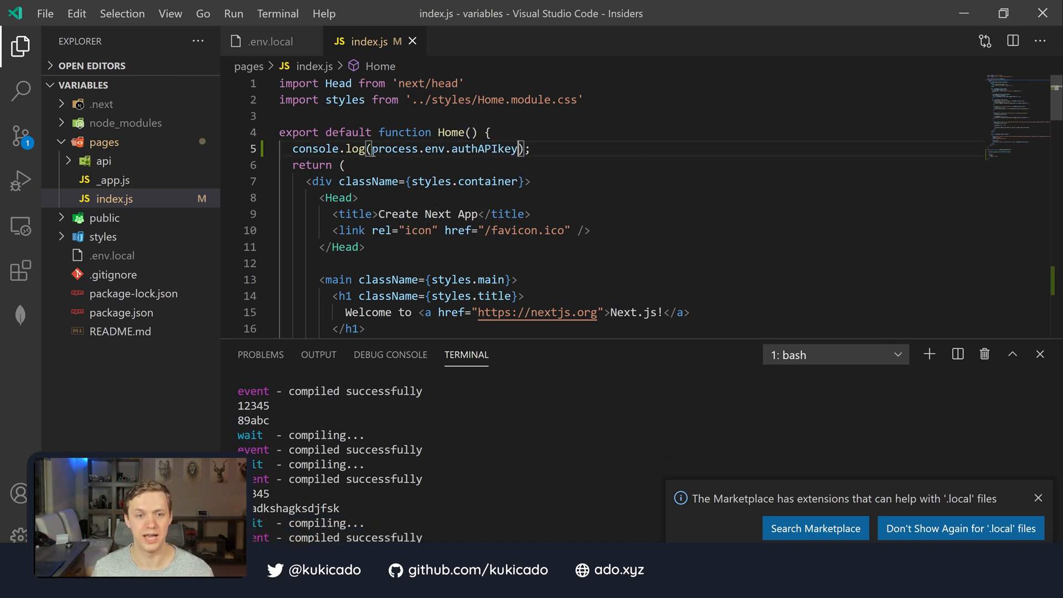
mouse_move(485, 149)
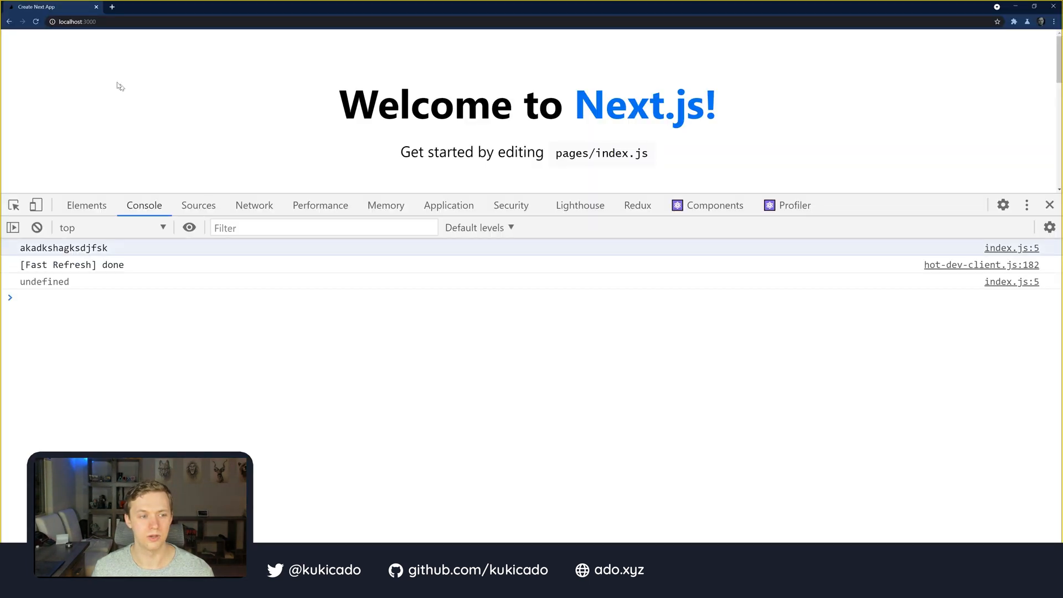
click(35, 21)
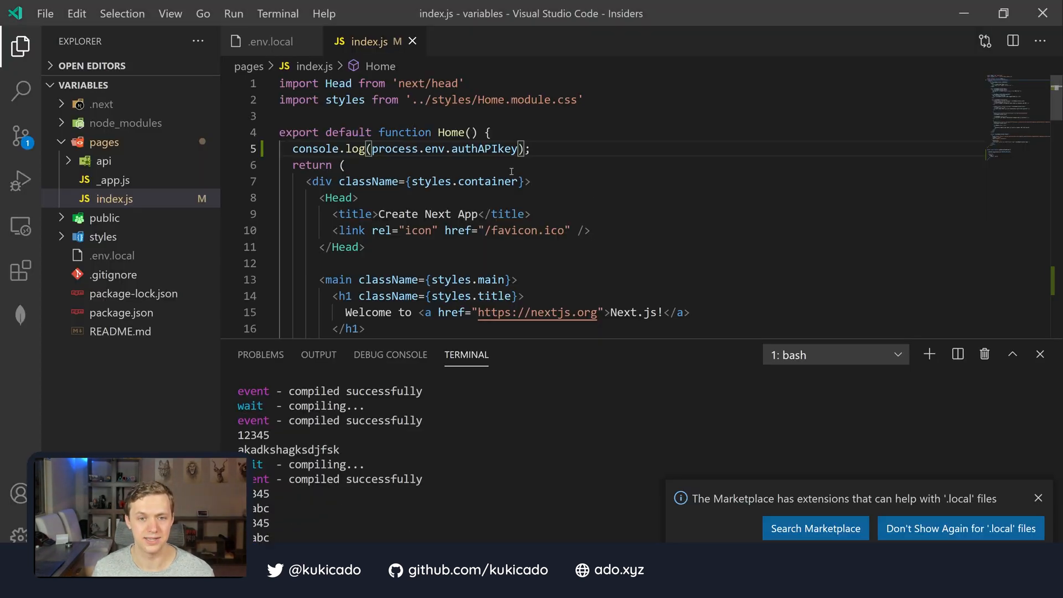
double_click(467, 149)
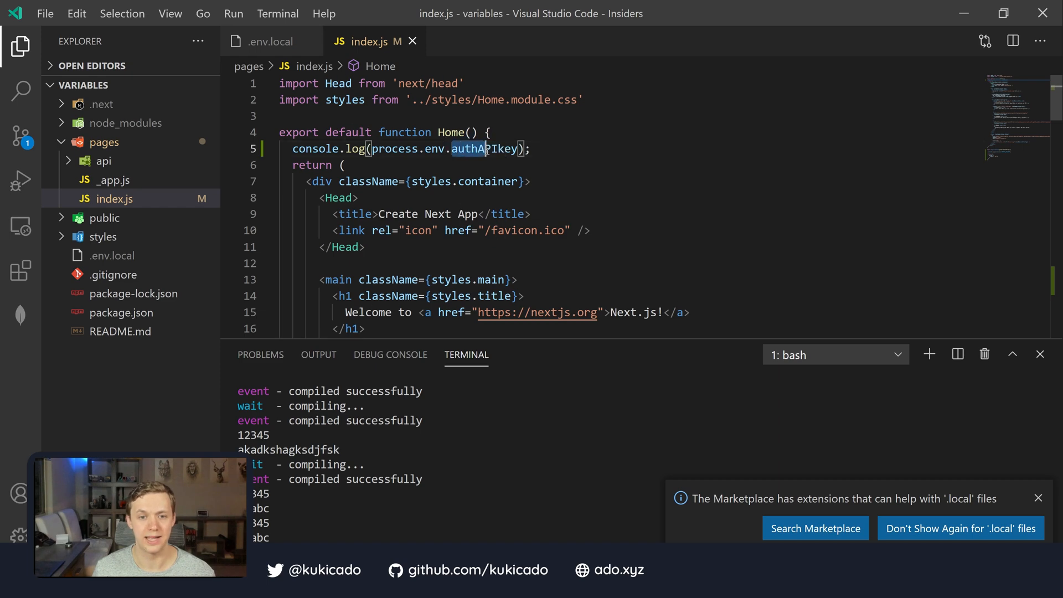
scroll(down, 3)
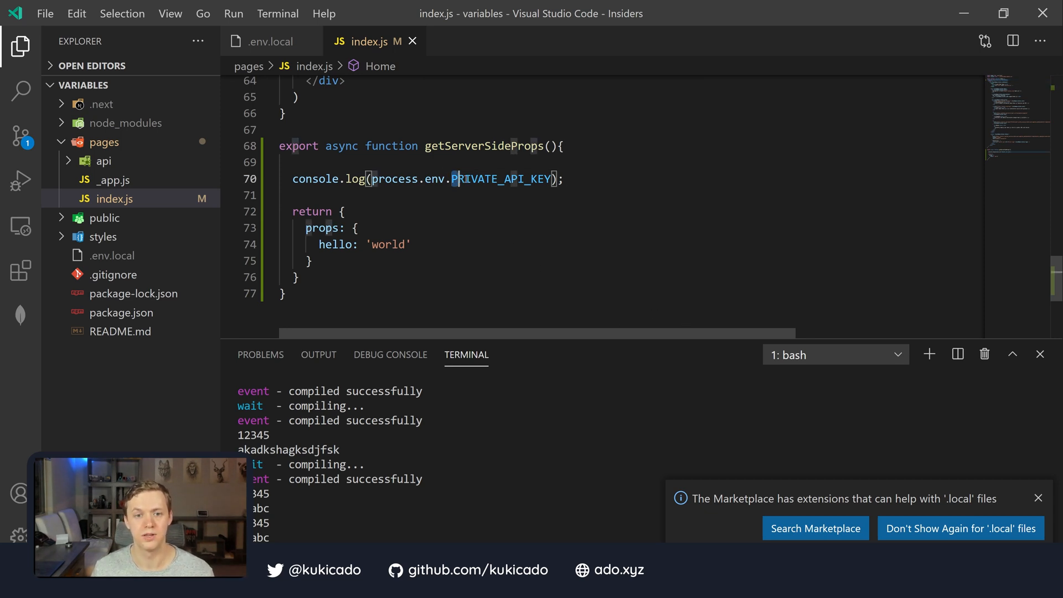
text(authAPIkey=89abc)
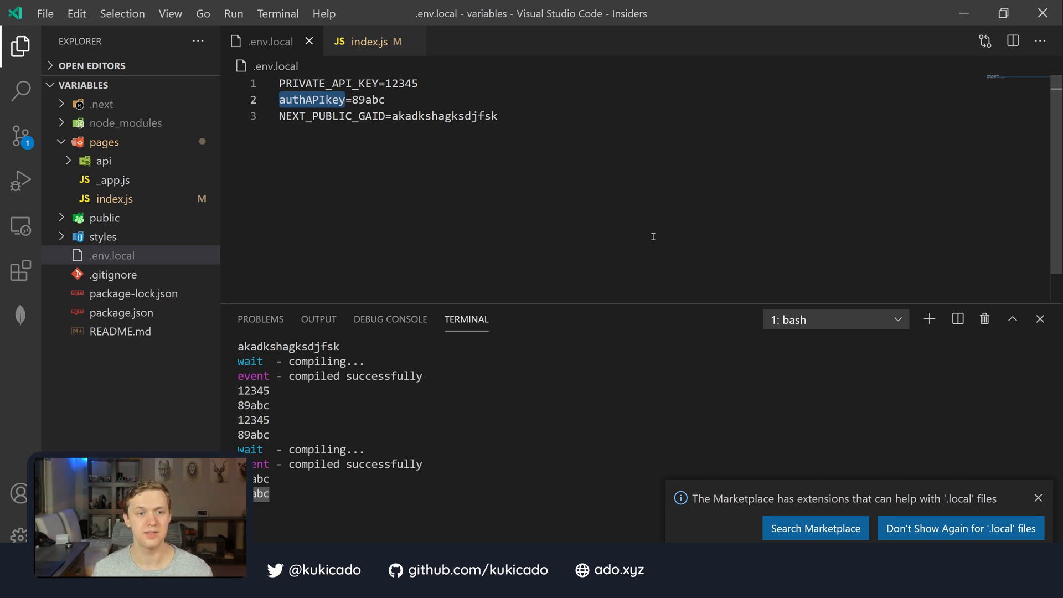
mouse_move(444, 193)
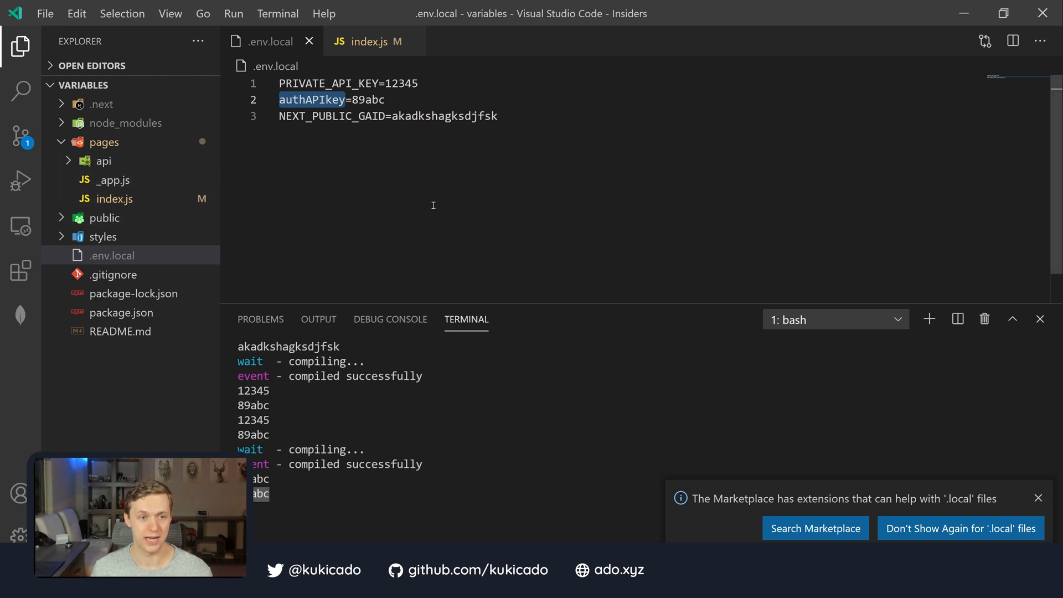
Start a console.log(process.env...) call inside the hello.js API route handler.
click(103, 161)
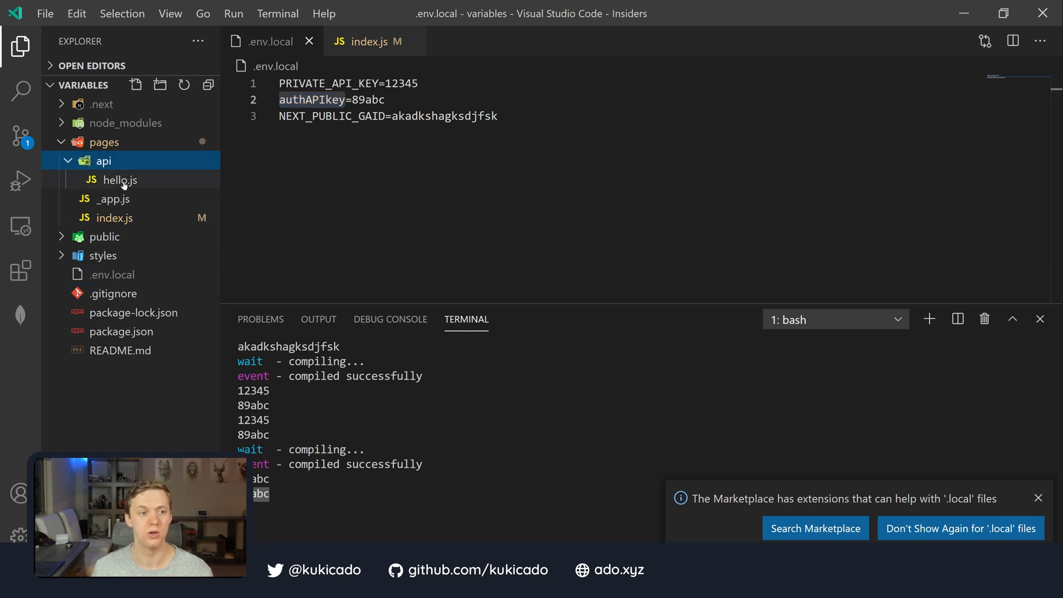
click(116, 179)
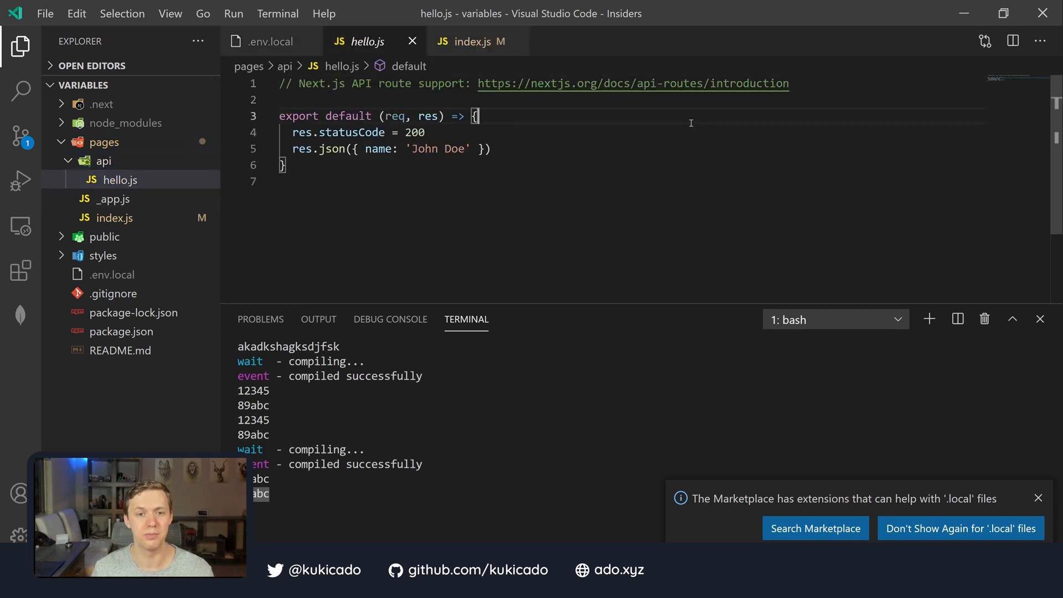
text(console)
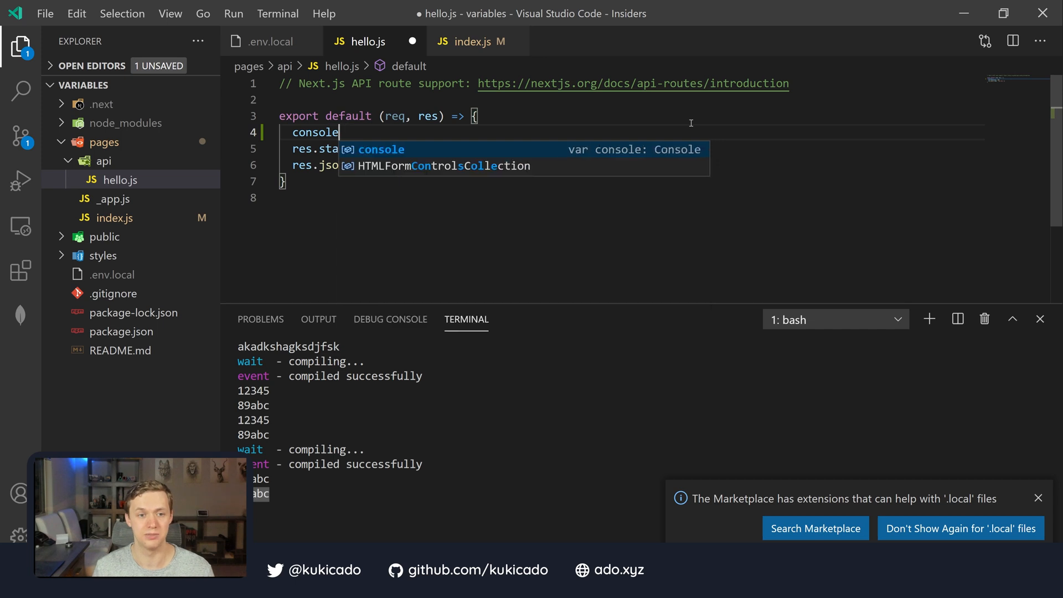
key(BackSpace)
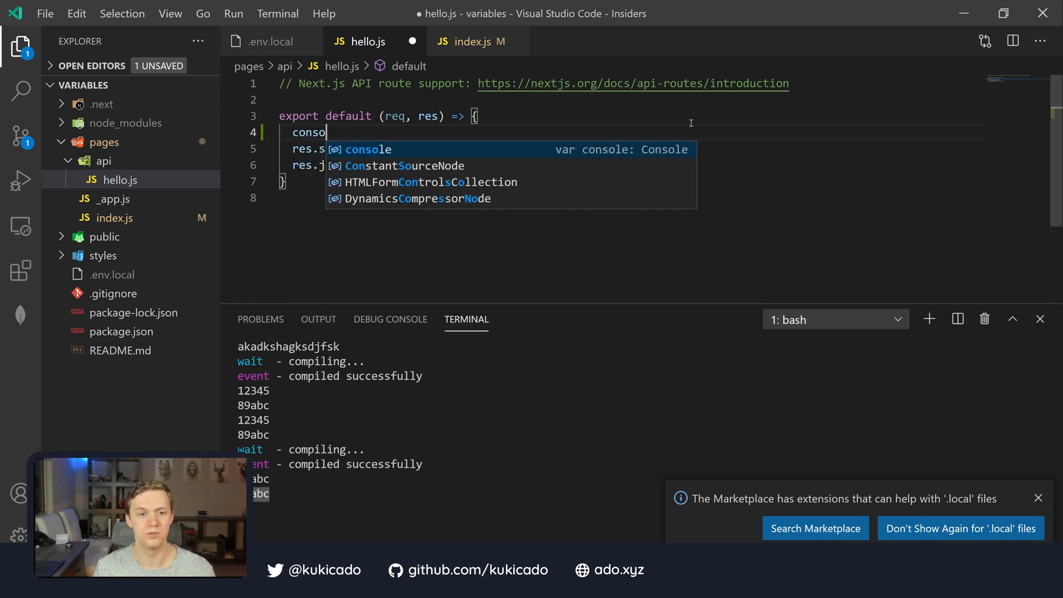
text(.log(process.env.)
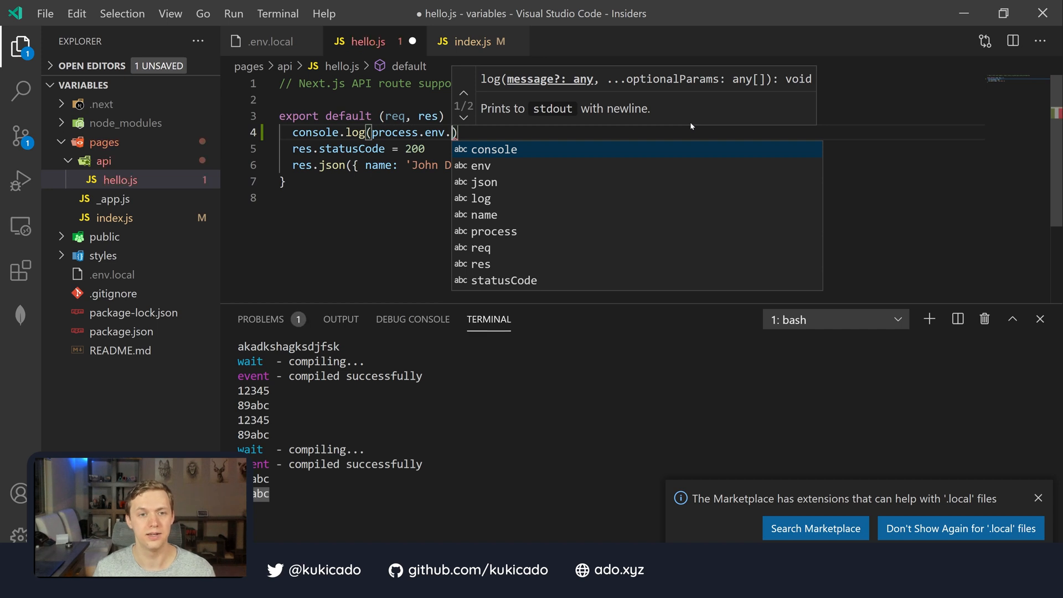
click(270, 41)
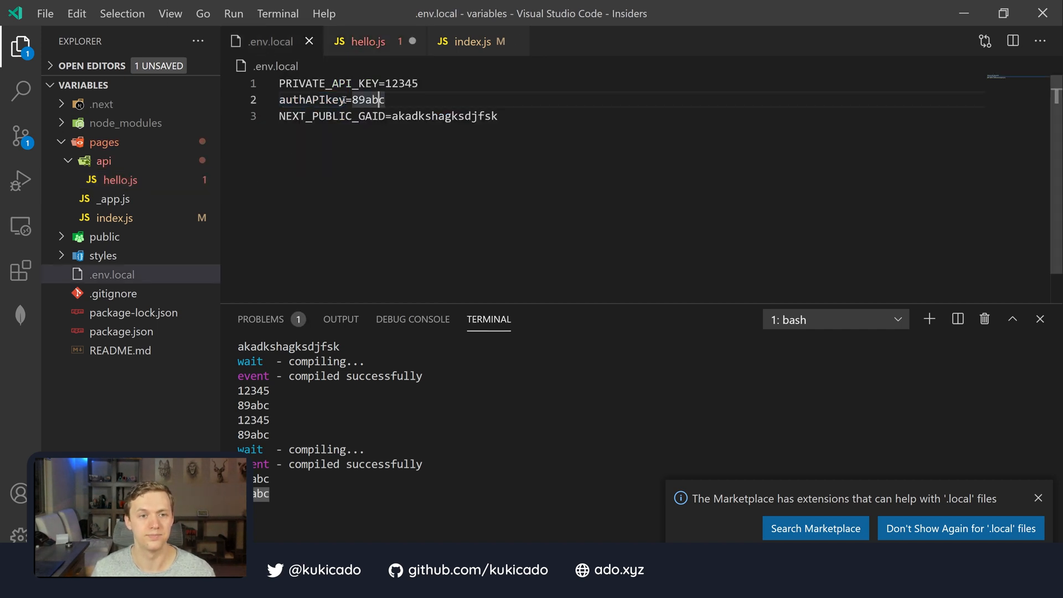
click(366, 41)
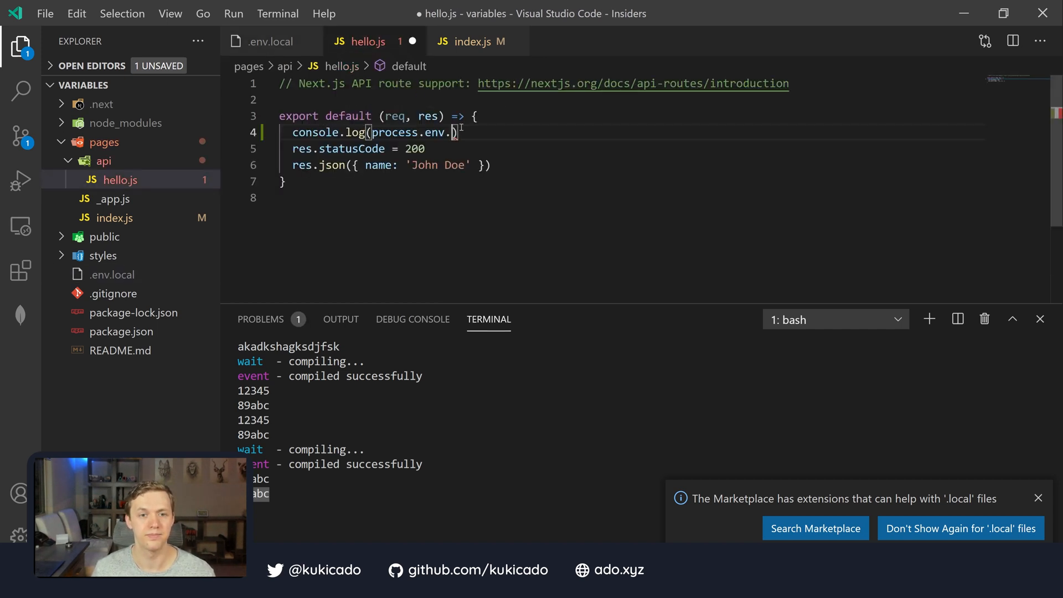
text(authAPIkey)
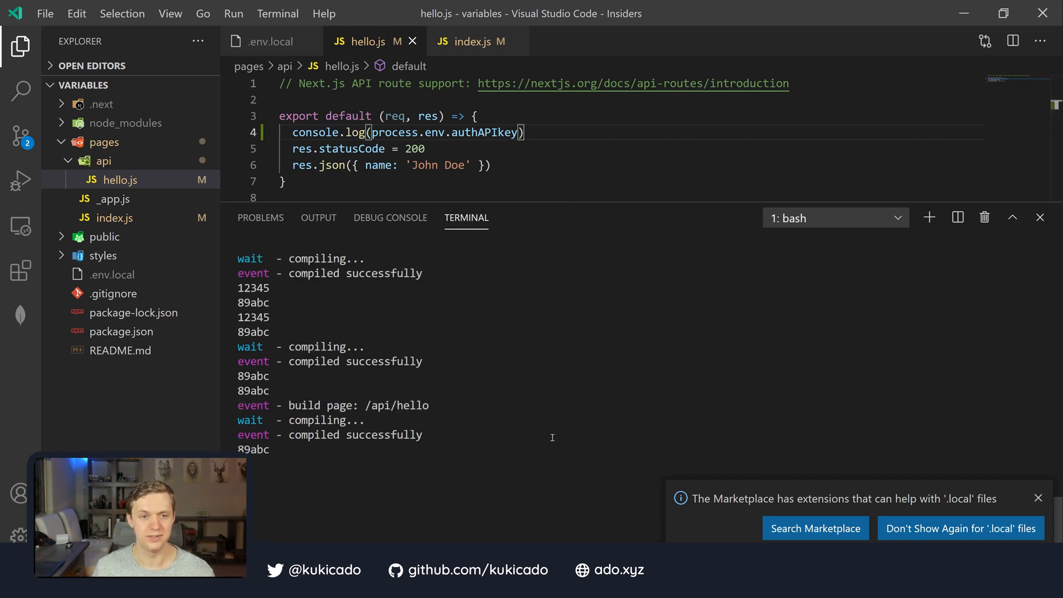
Log process.env.NEXT_PUBLIC_GAID from hello.js, printing akadkshagksdjfsk, then hide the terminal.
click(270, 41)
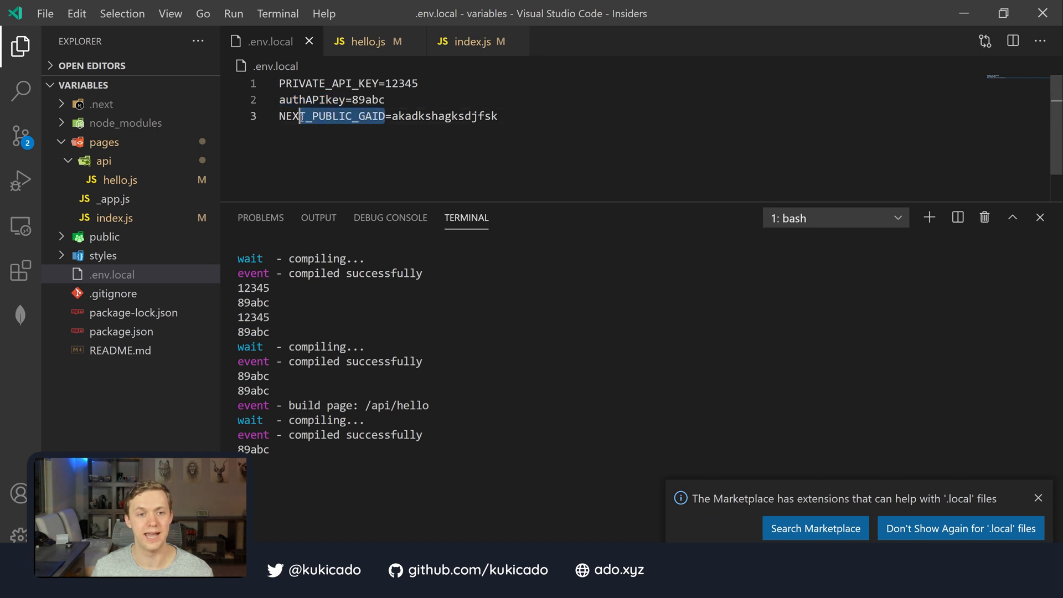
click(367, 41)
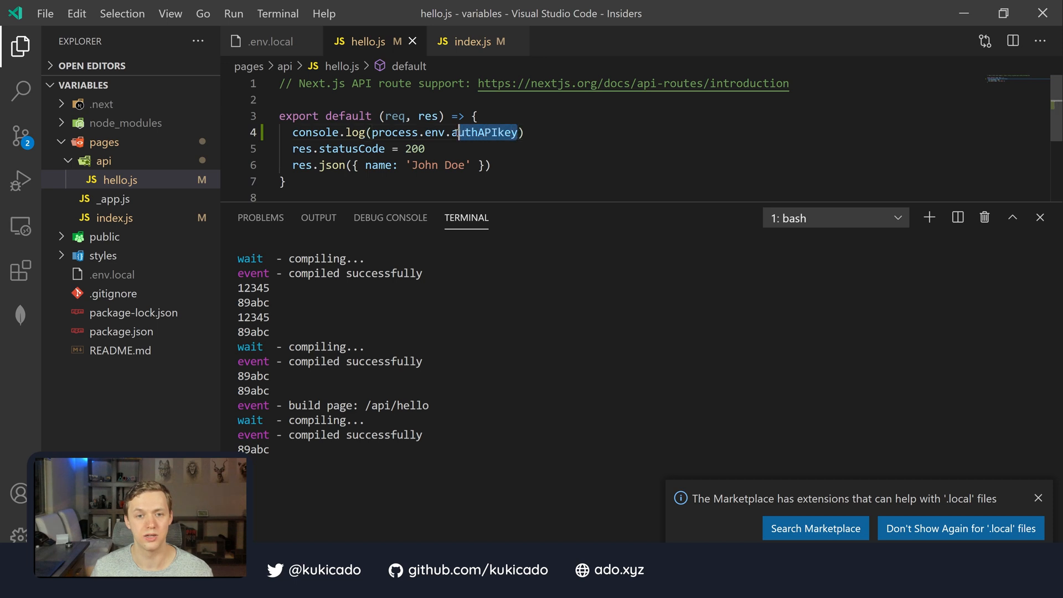
text(NEXT_PUBLIC_GAID)
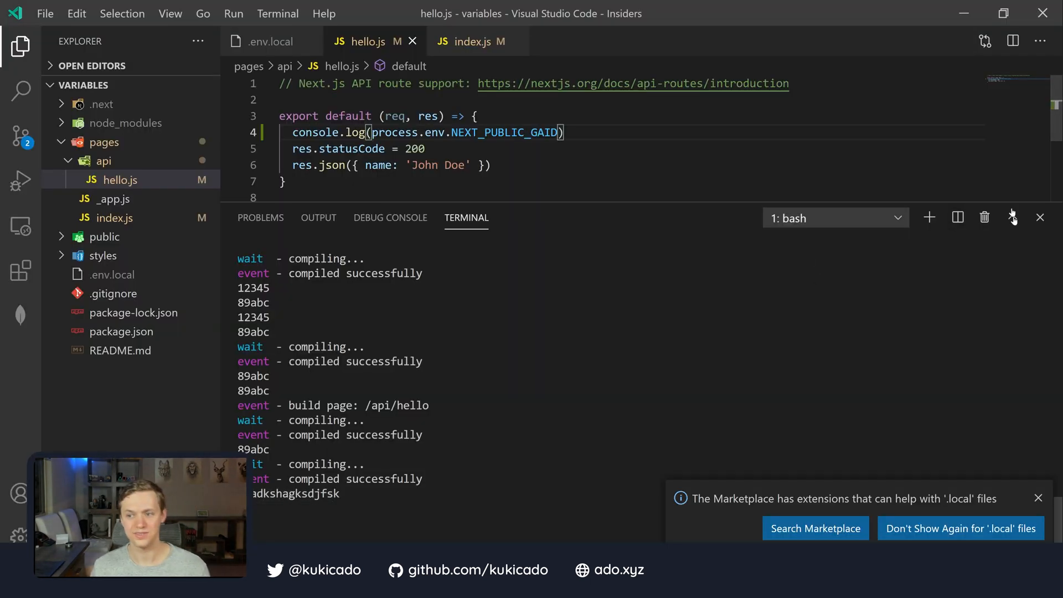
click(1040, 218)
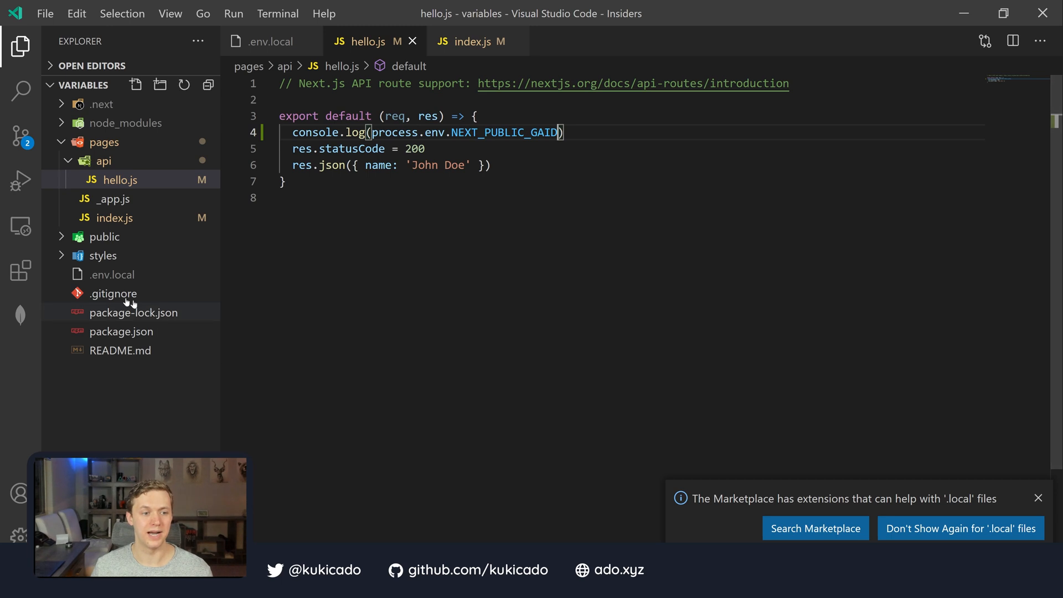
Create an empty .env.development file in the project root beside .env.local.
click(112, 273)
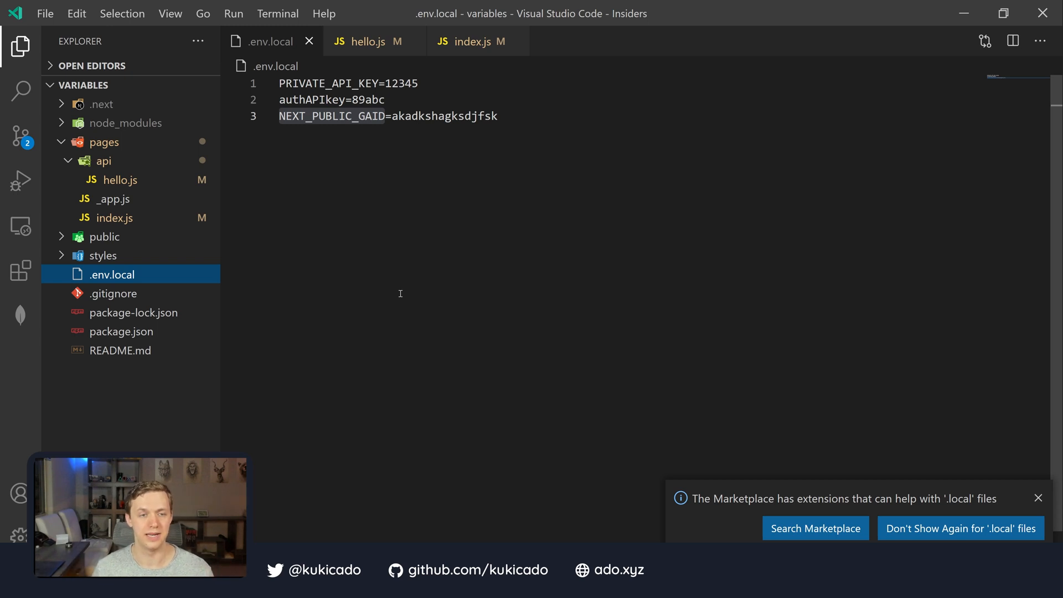
mouse_move(229, 185)
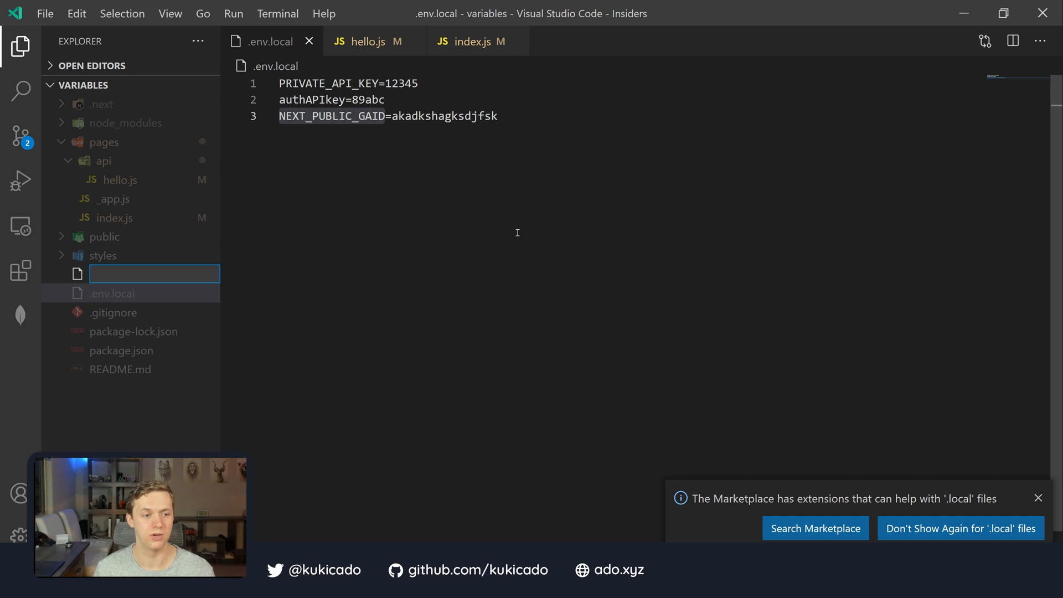
text(.env.development)
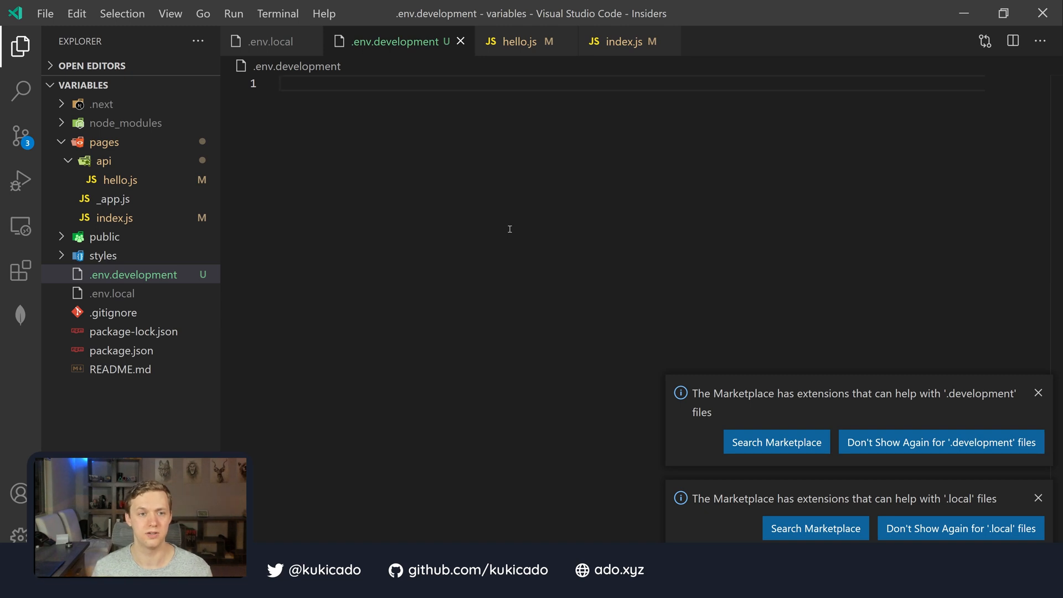
mouse_move(364, 145)
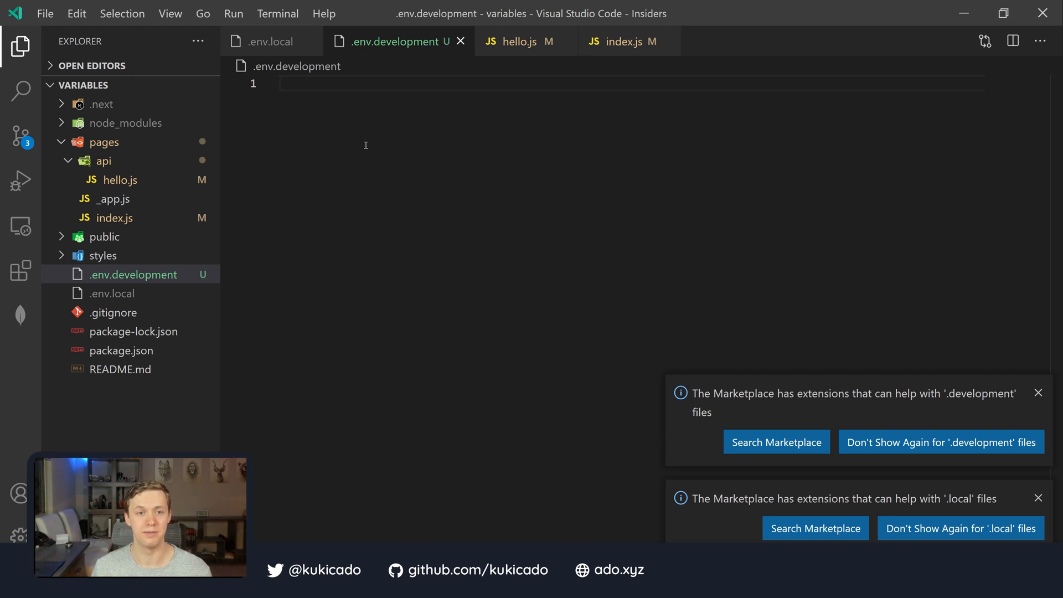
mouse_move(362, 142)
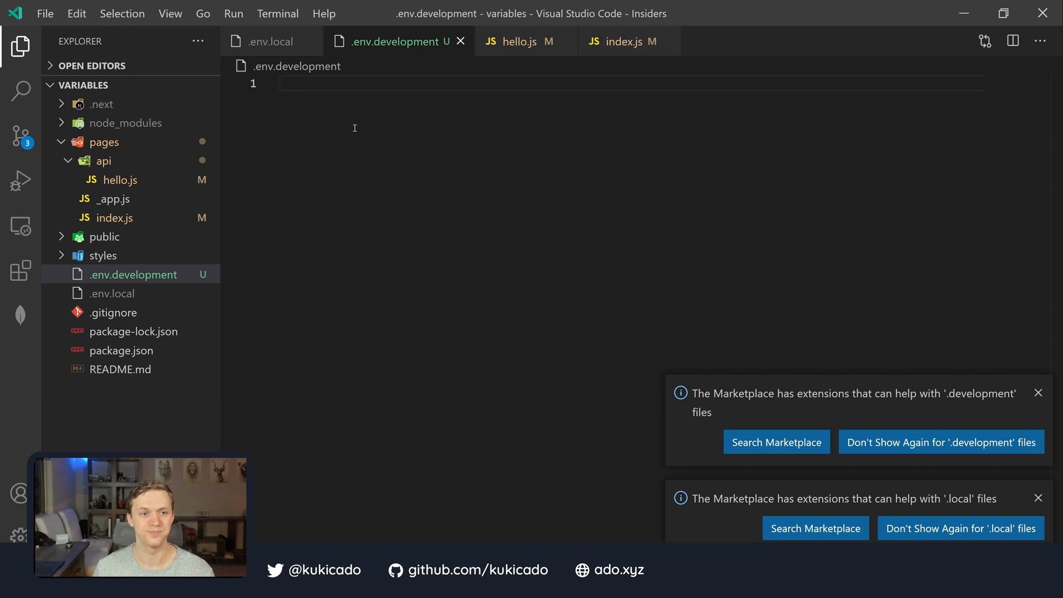
click(270, 41)
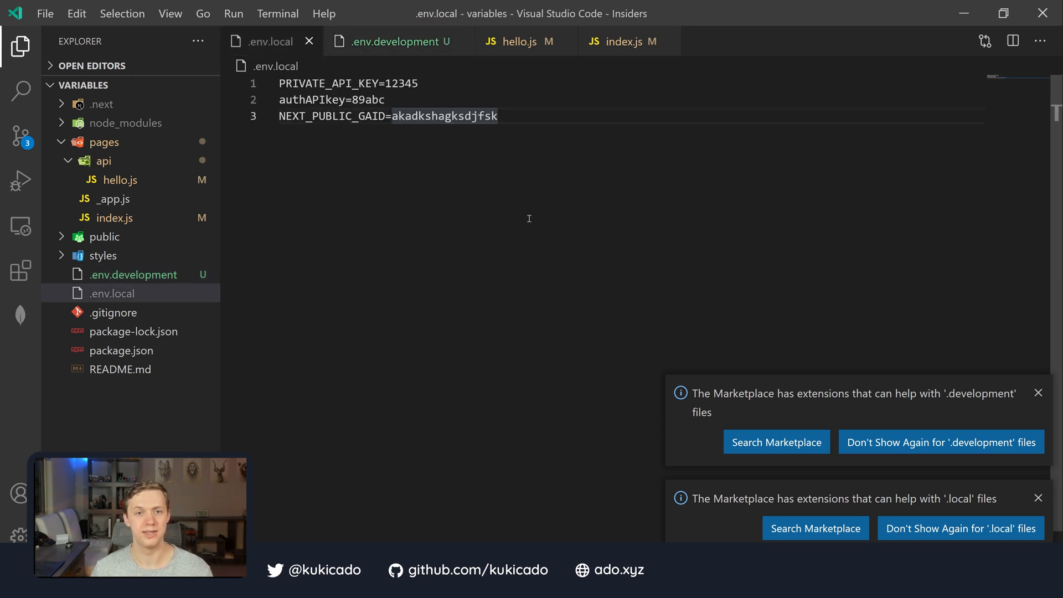